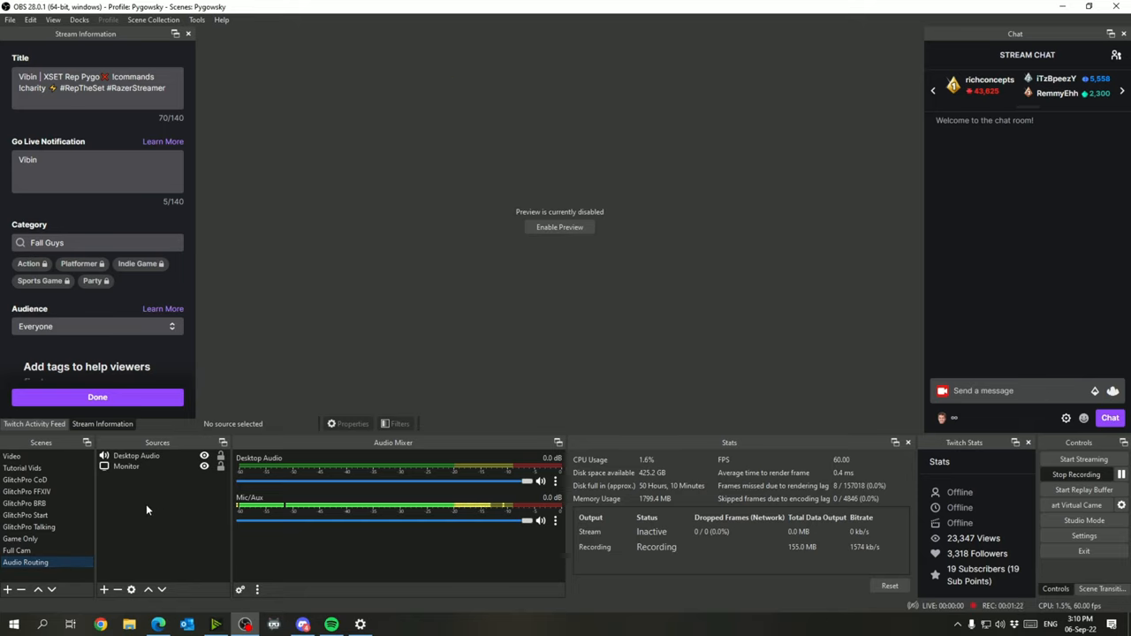
mouse_move(166, 544)
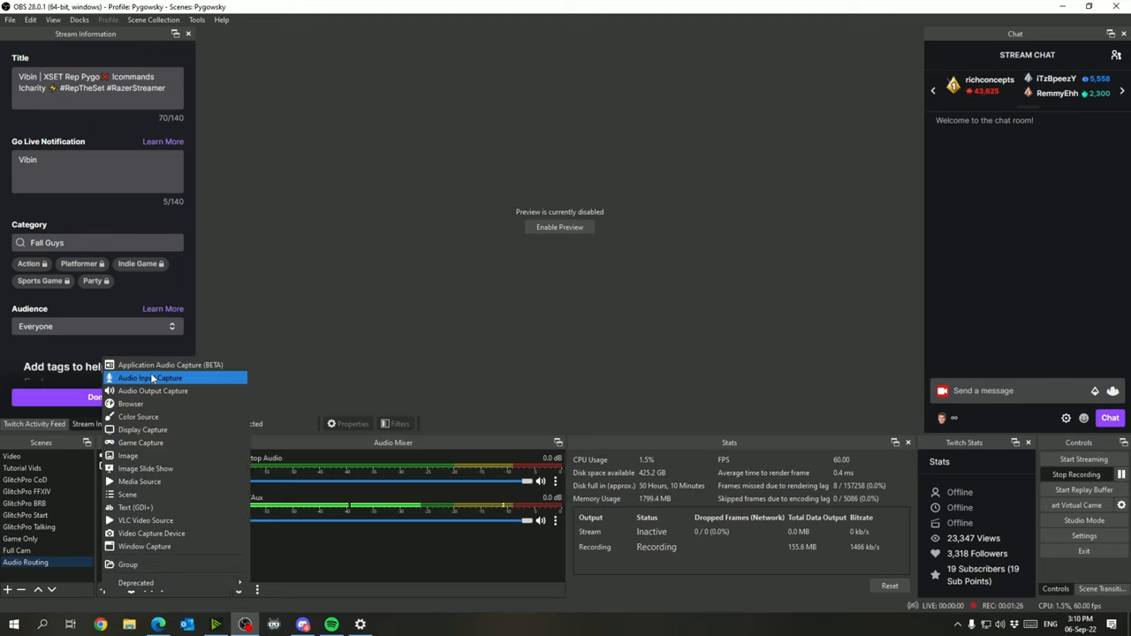
mouse_move(198, 364)
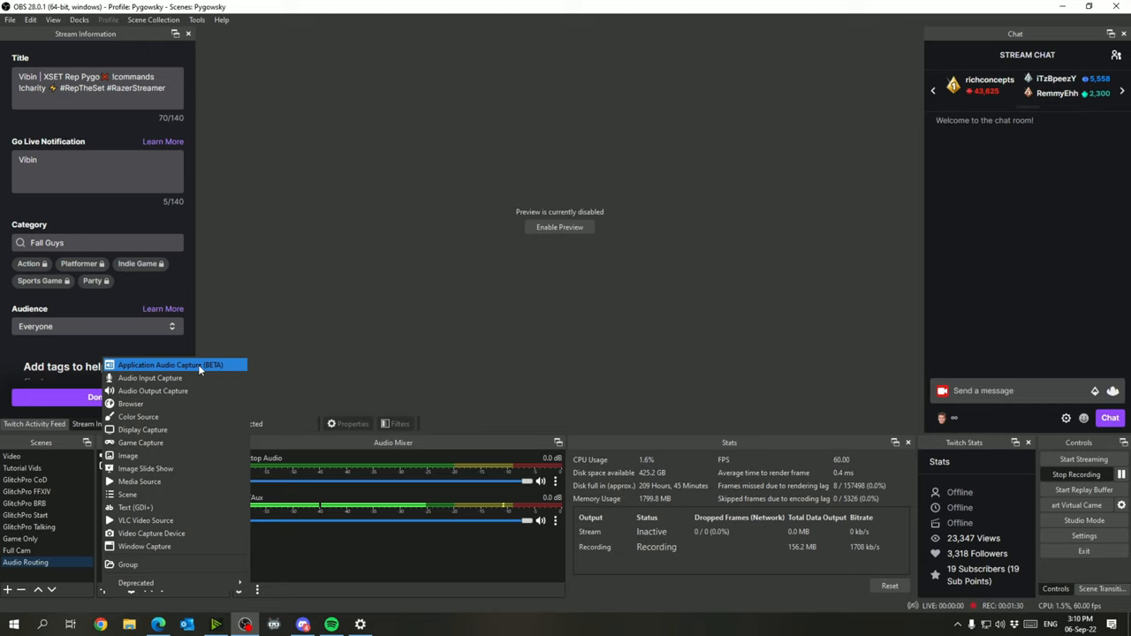
Step: Add an Application Audio Capture source named 'Spotify Audio' to the Audio Routing scene
left_click(169, 365)
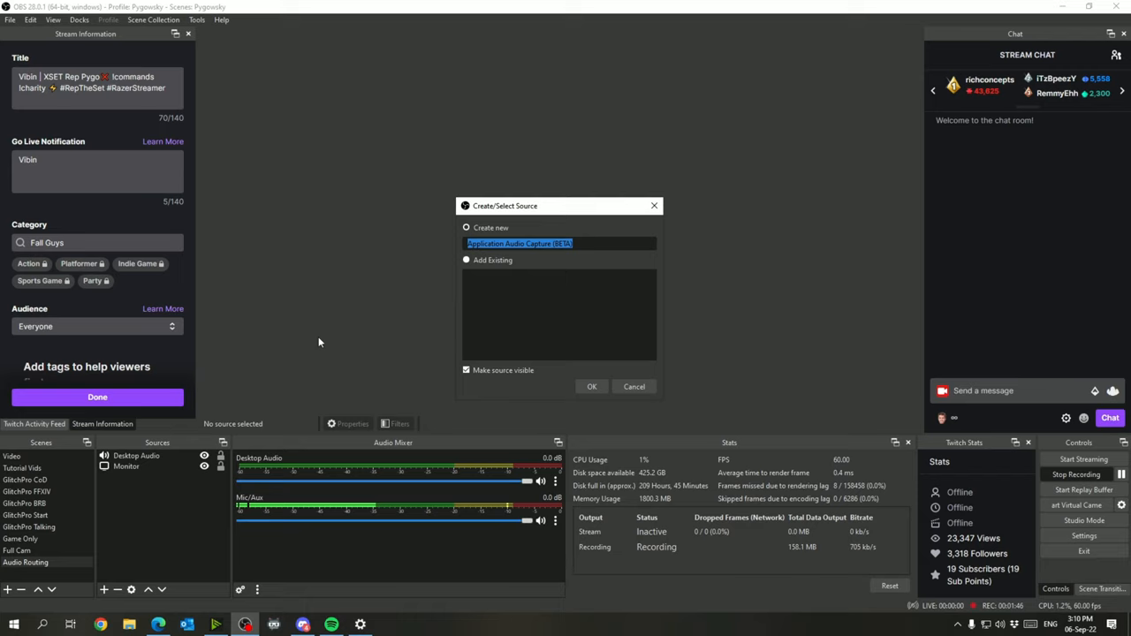
type("s")
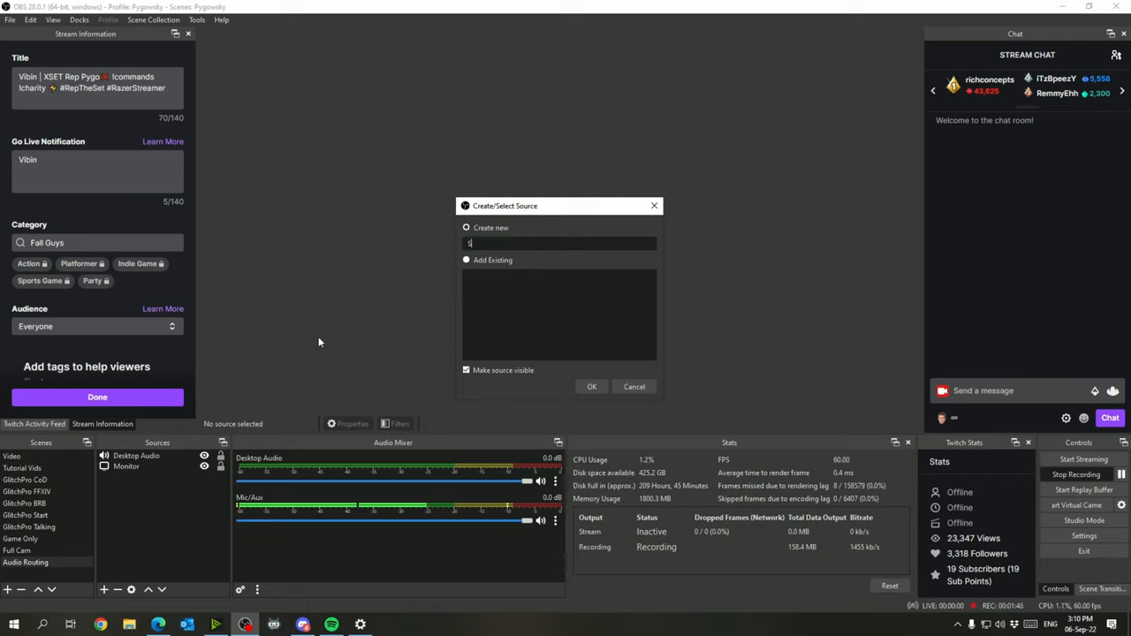
type("Spotify Audio")
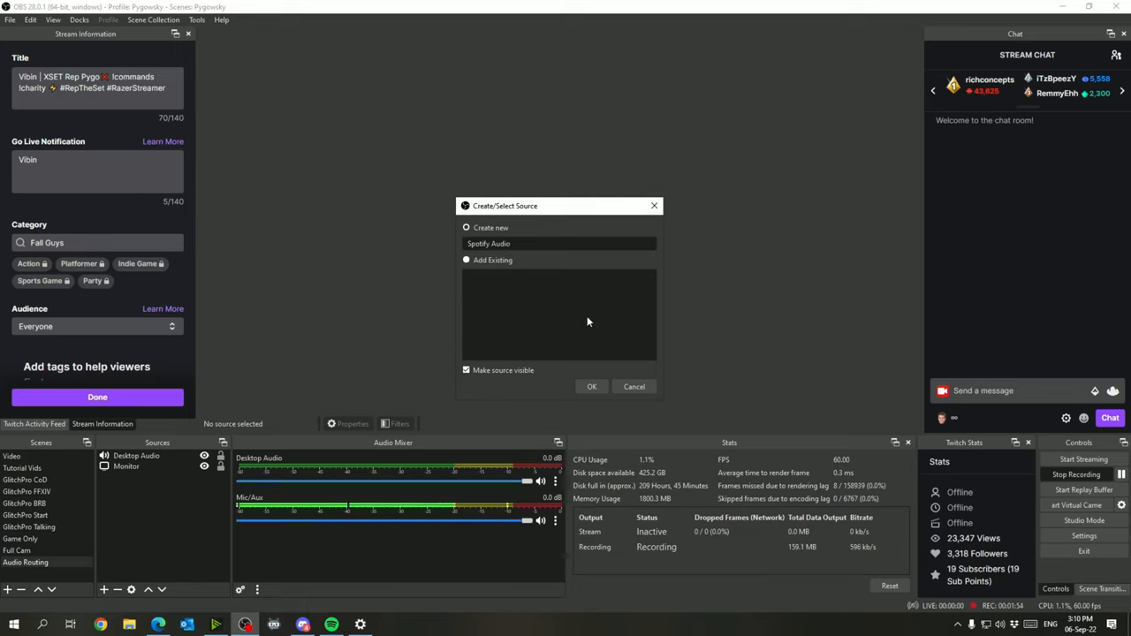
mouse_move(604, 358)
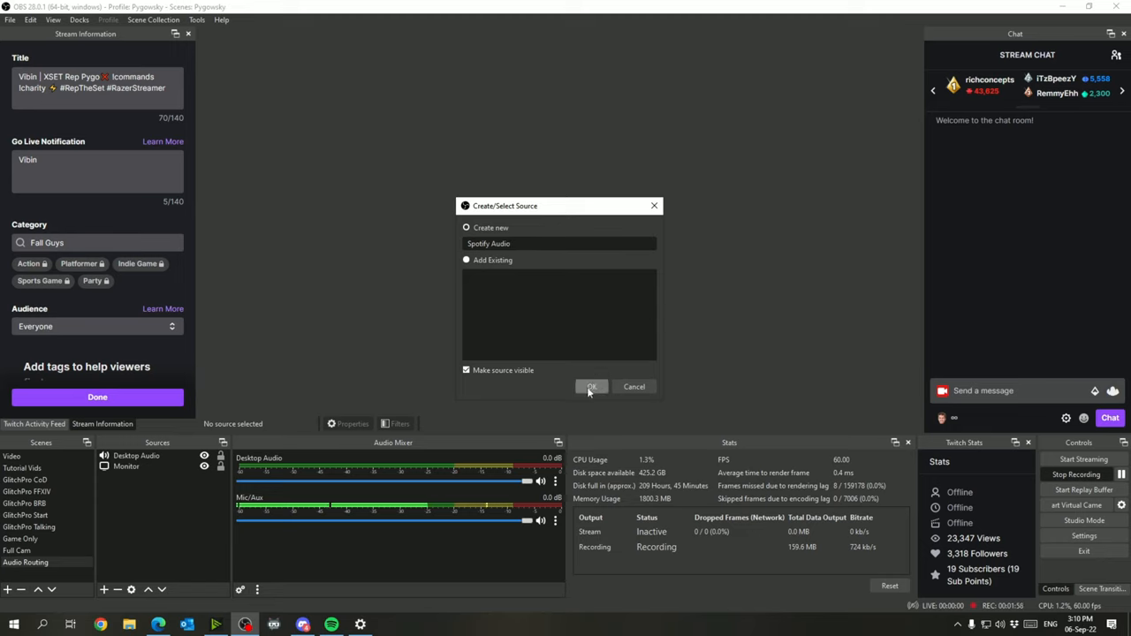
Step: Point Spotify Audio at the [Spotify.exe] Spotify Premium window, matching by title else same executable
left_click(590, 386)
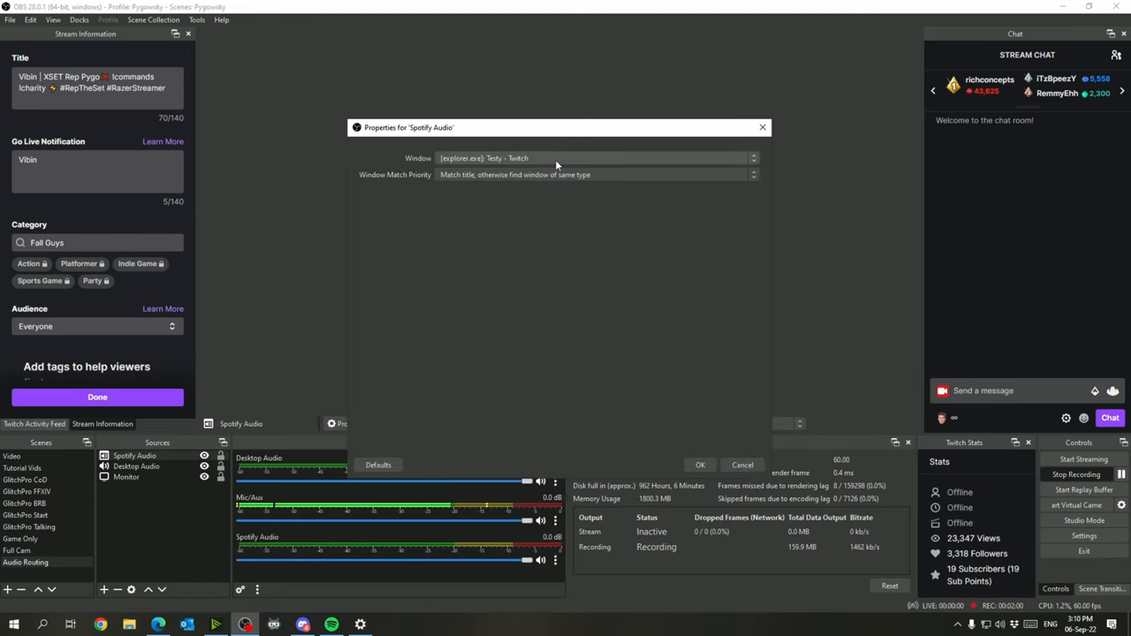
left_click(753, 159)
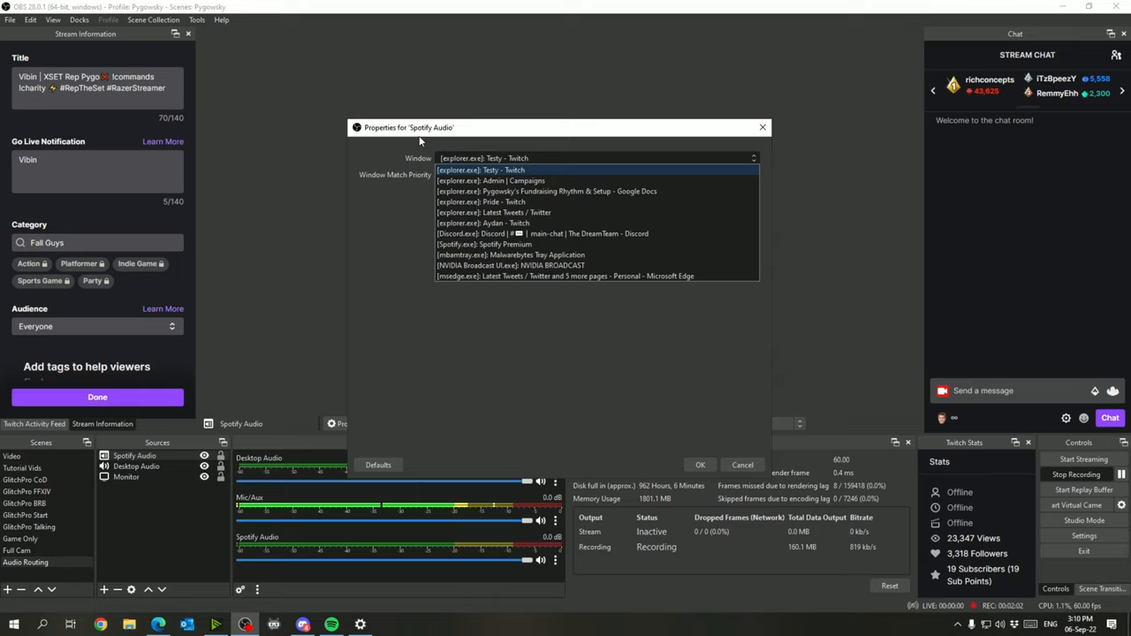
left_click(481, 169)
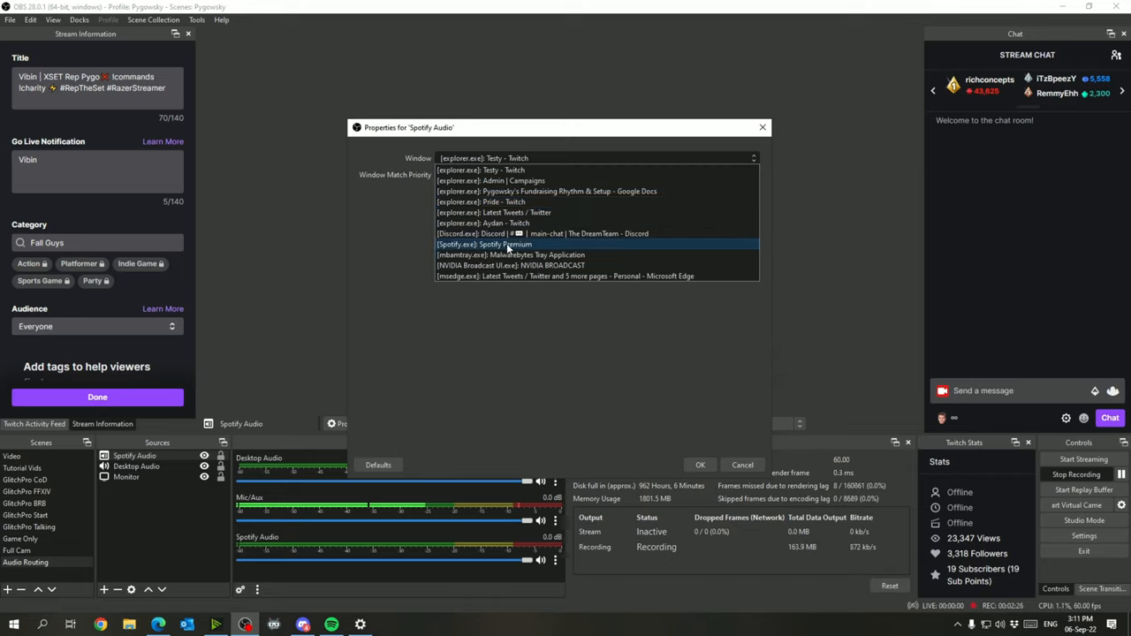
left_click(484, 244)
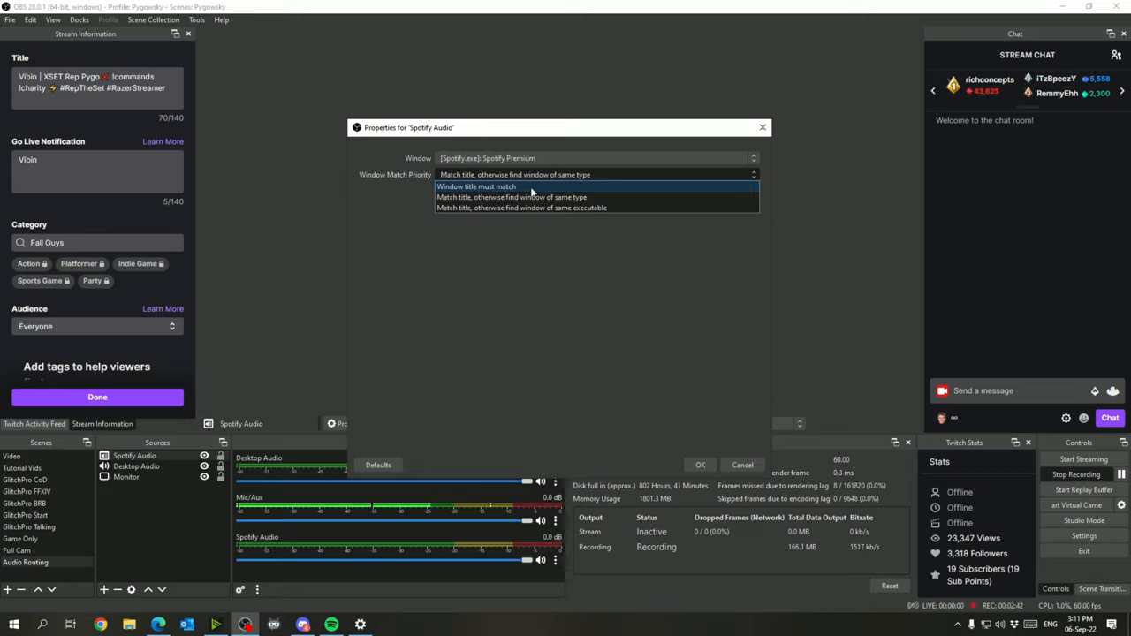
mouse_move(534, 198)
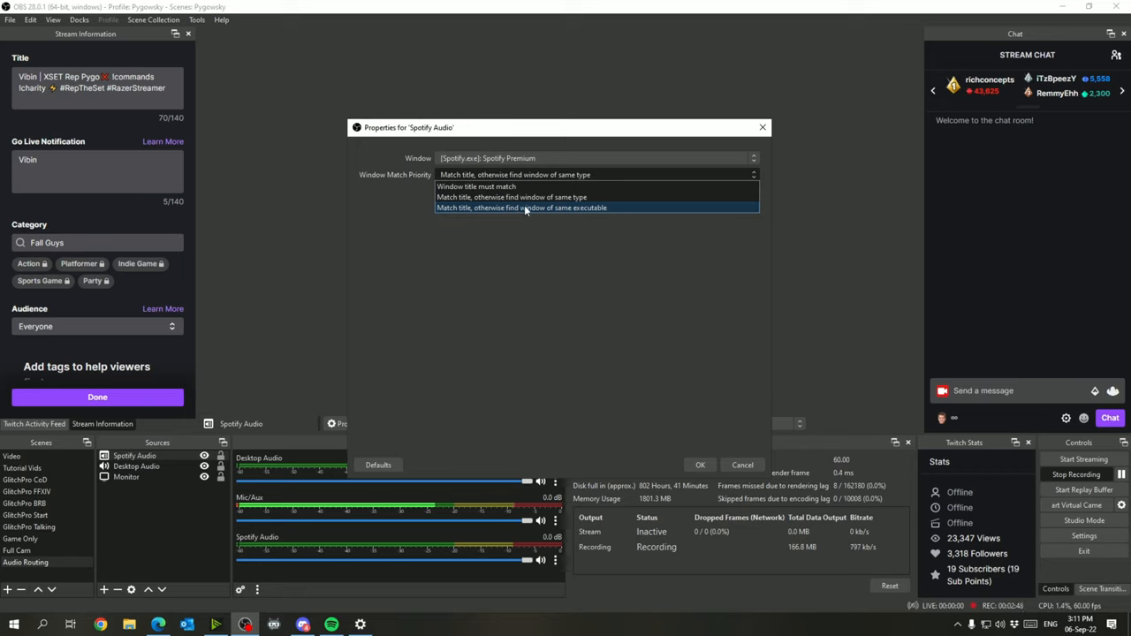
mouse_move(619, 212)
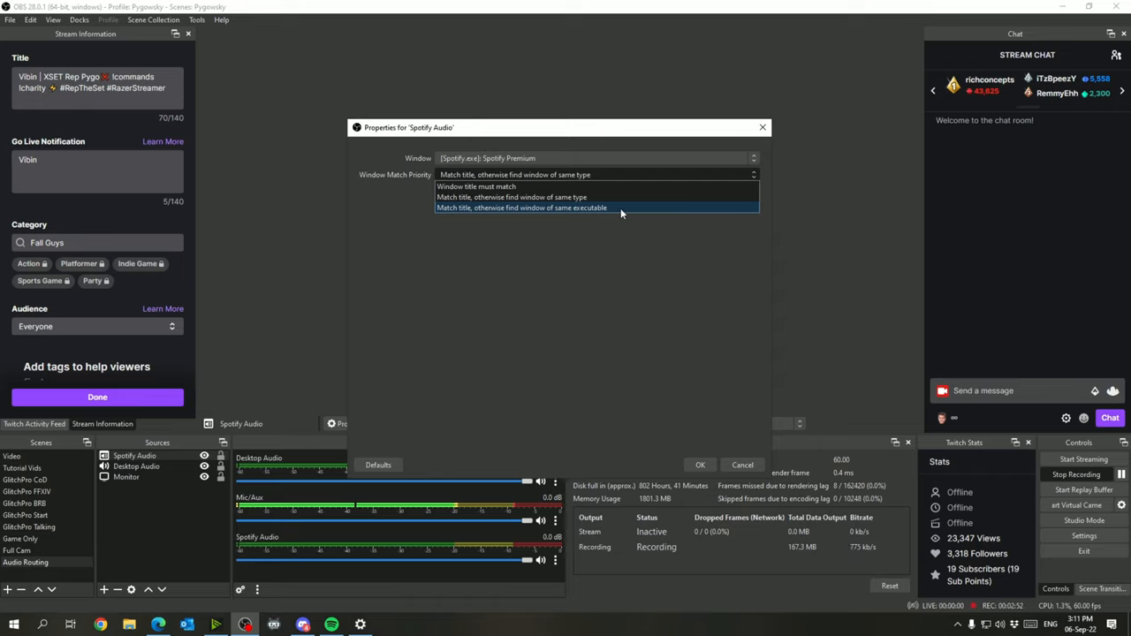
mouse_move(568, 210)
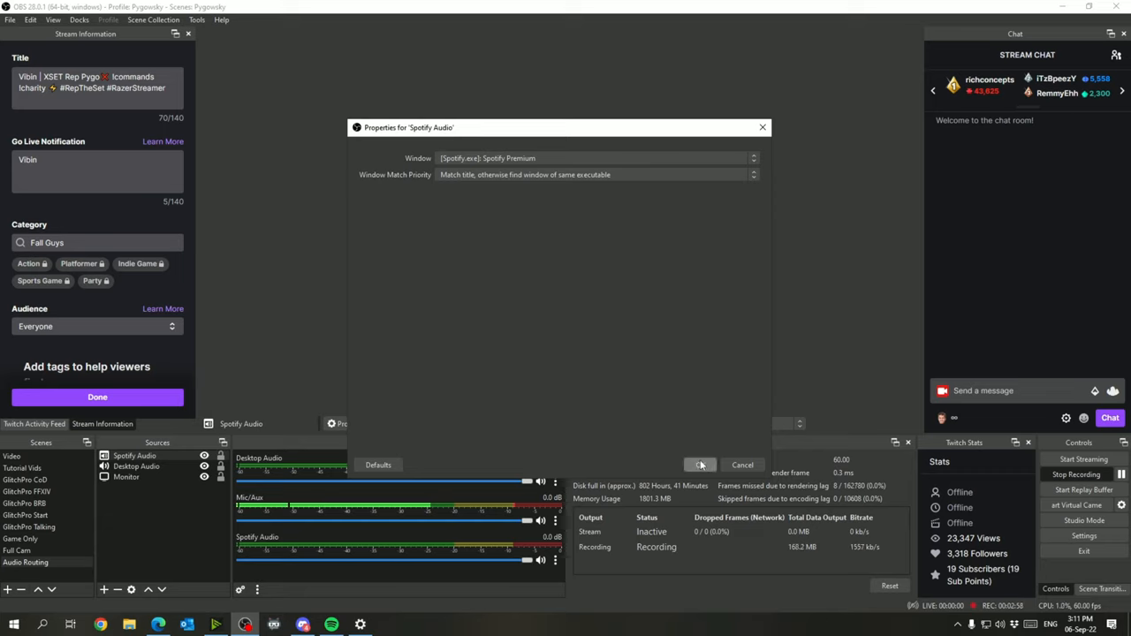
left_click(700, 464)
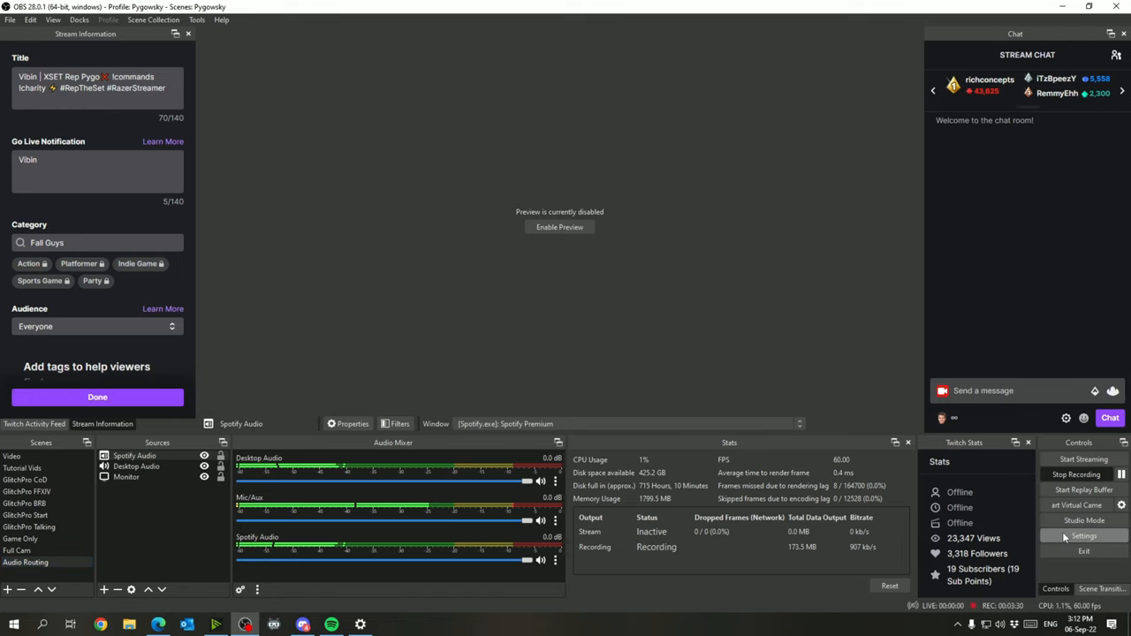
left_click(1083, 536)
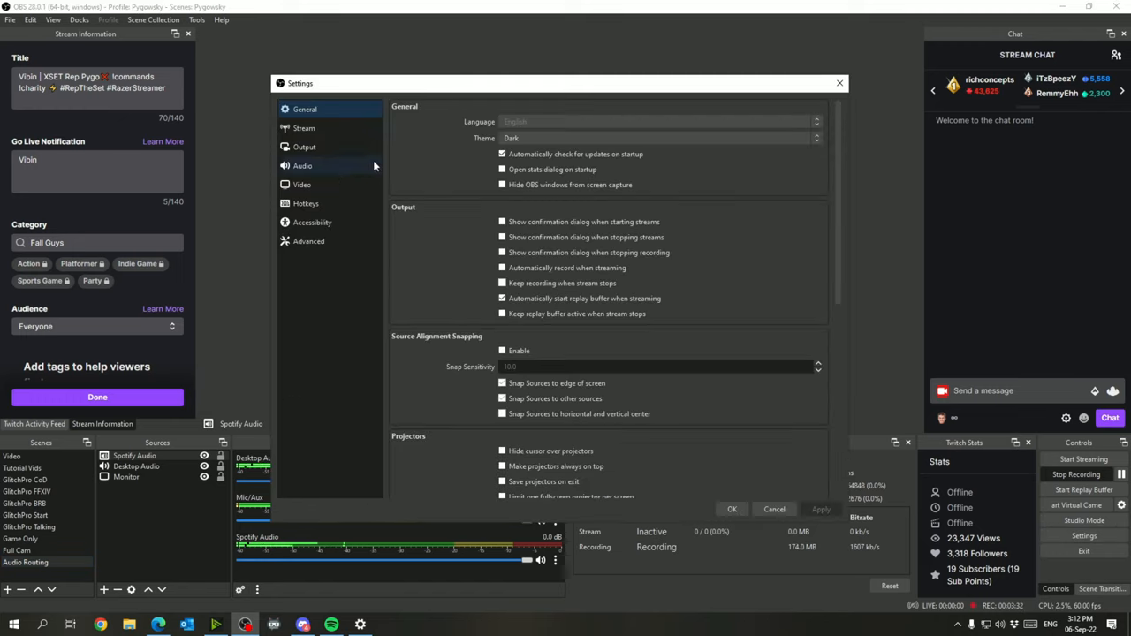
left_click(304, 147)
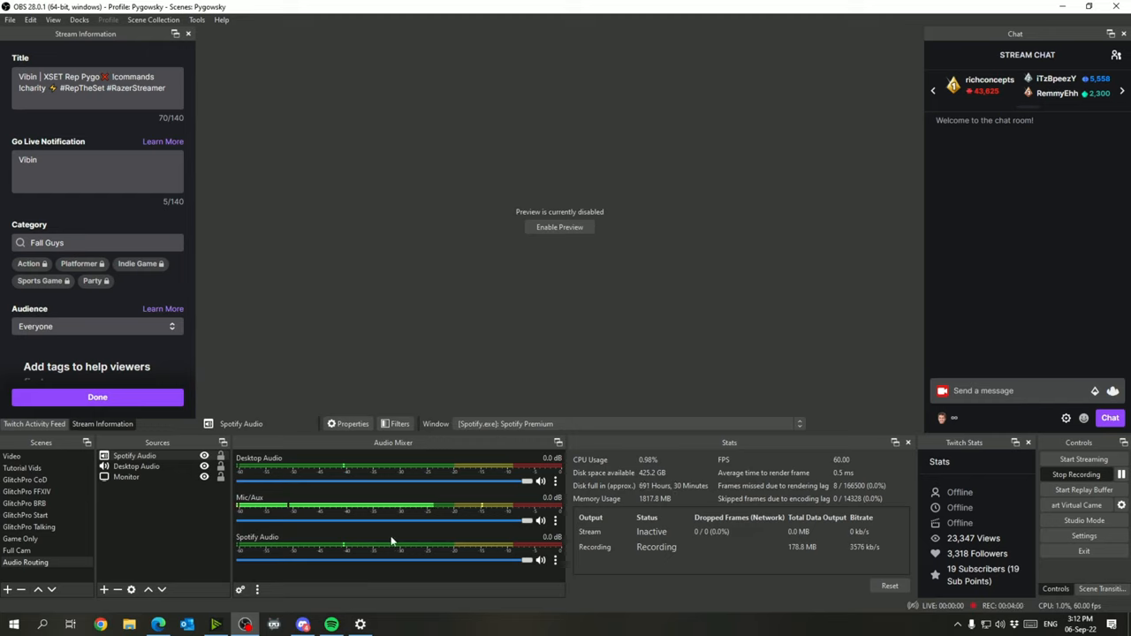
Step: Toggle the track checkboxes for Spotify Audio in Advanced Audio Properties and close it
right_click(399, 544)
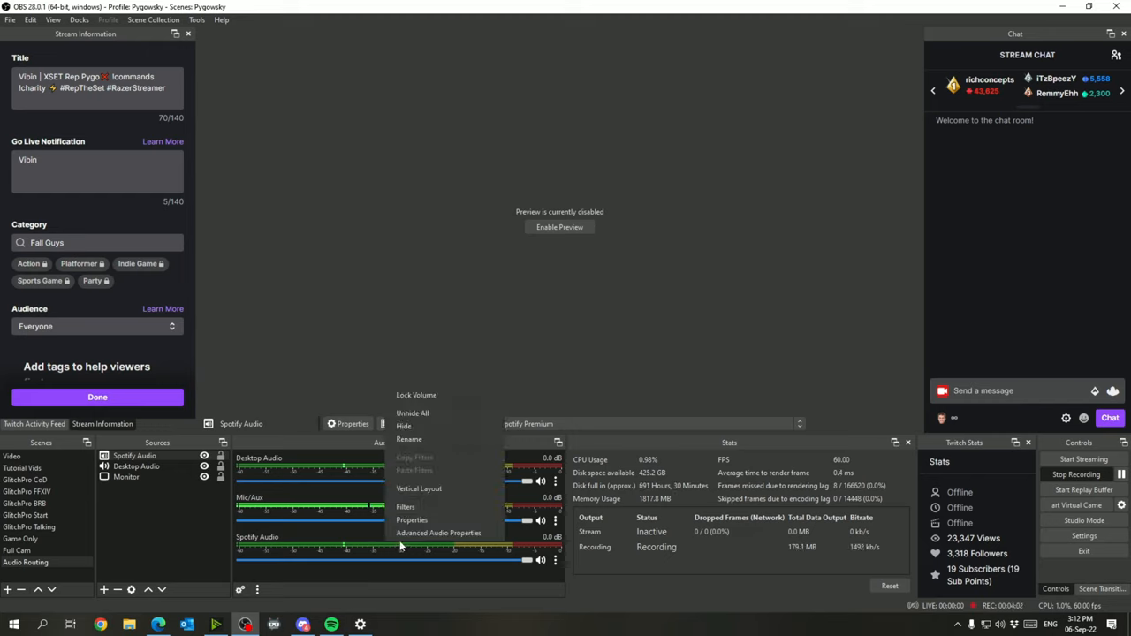
left_click(439, 532)
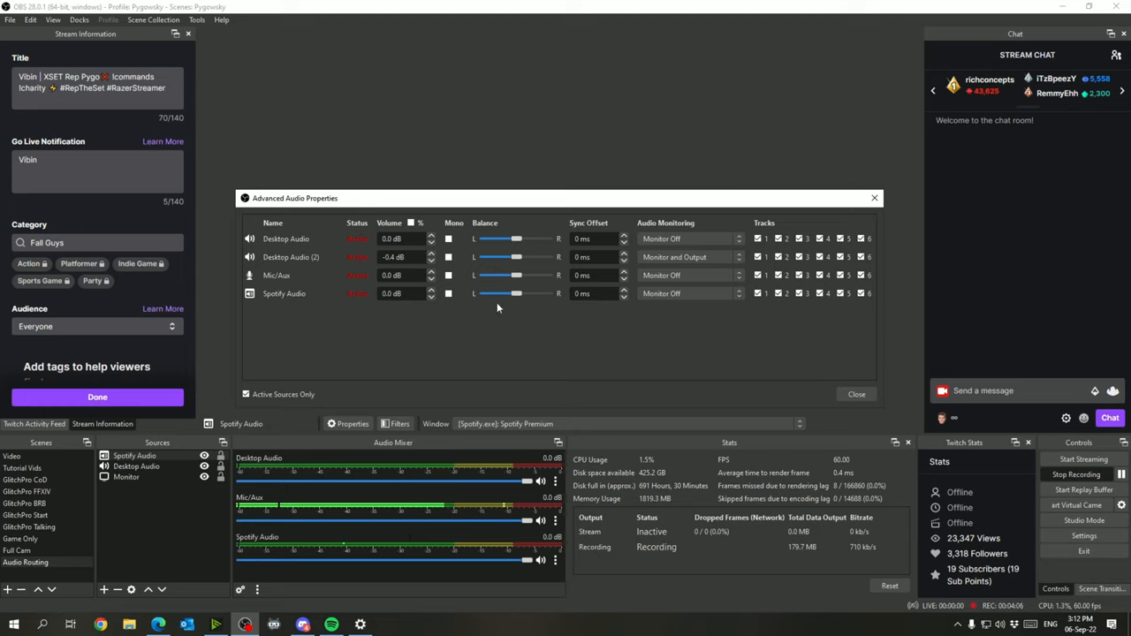
left_click(799, 293)
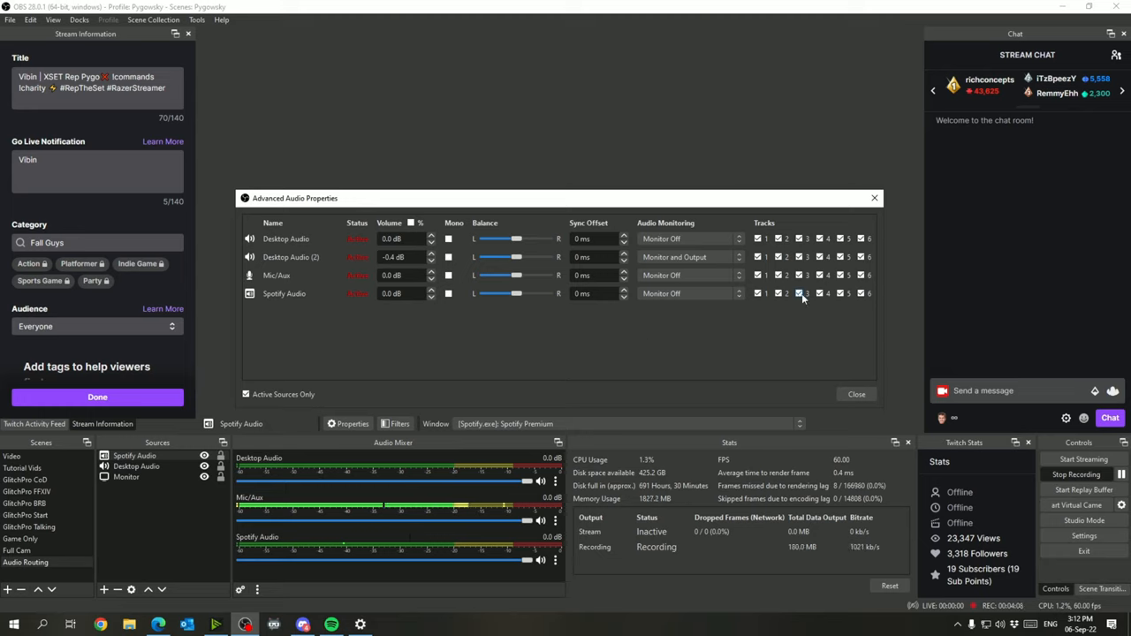
left_click(841, 293)
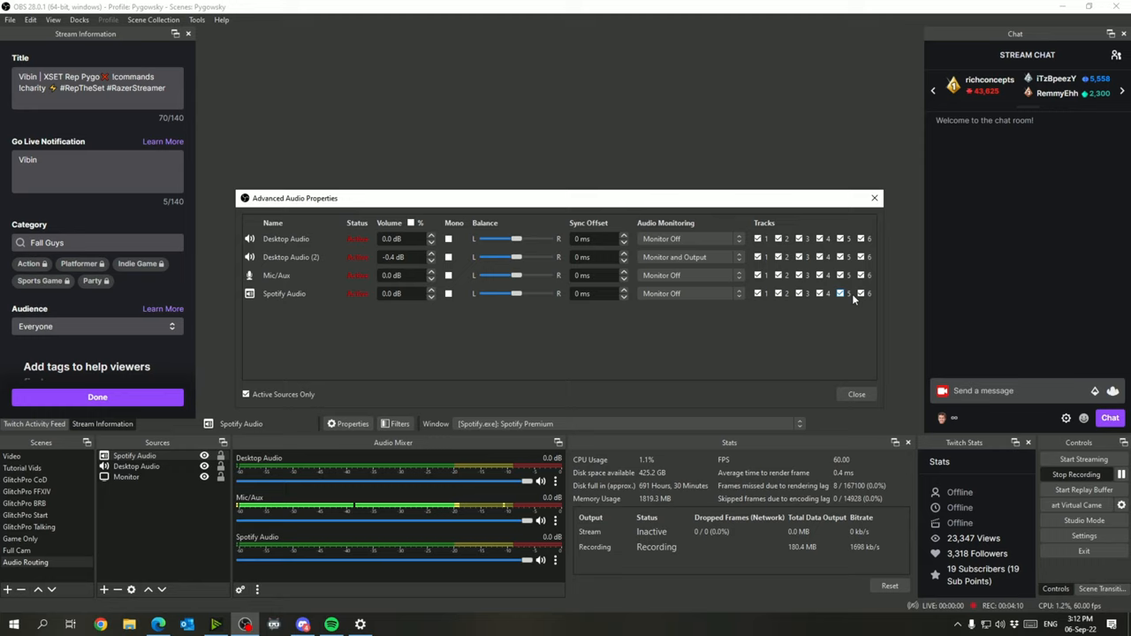
left_click(778, 294)
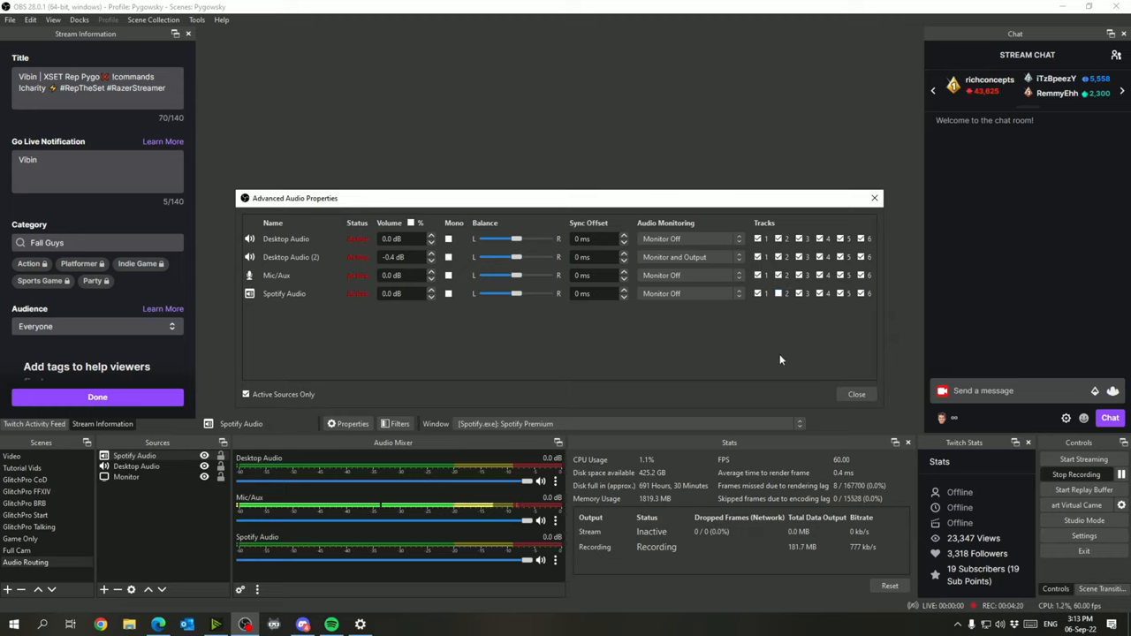
mouse_move(749, 390)
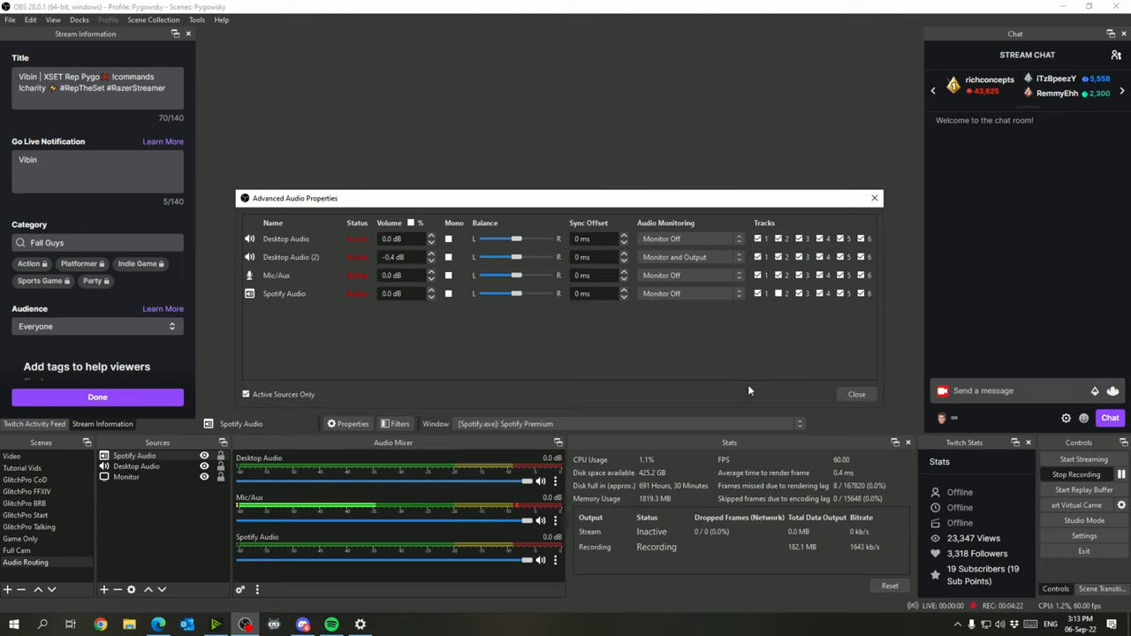
mouse_move(723, 341)
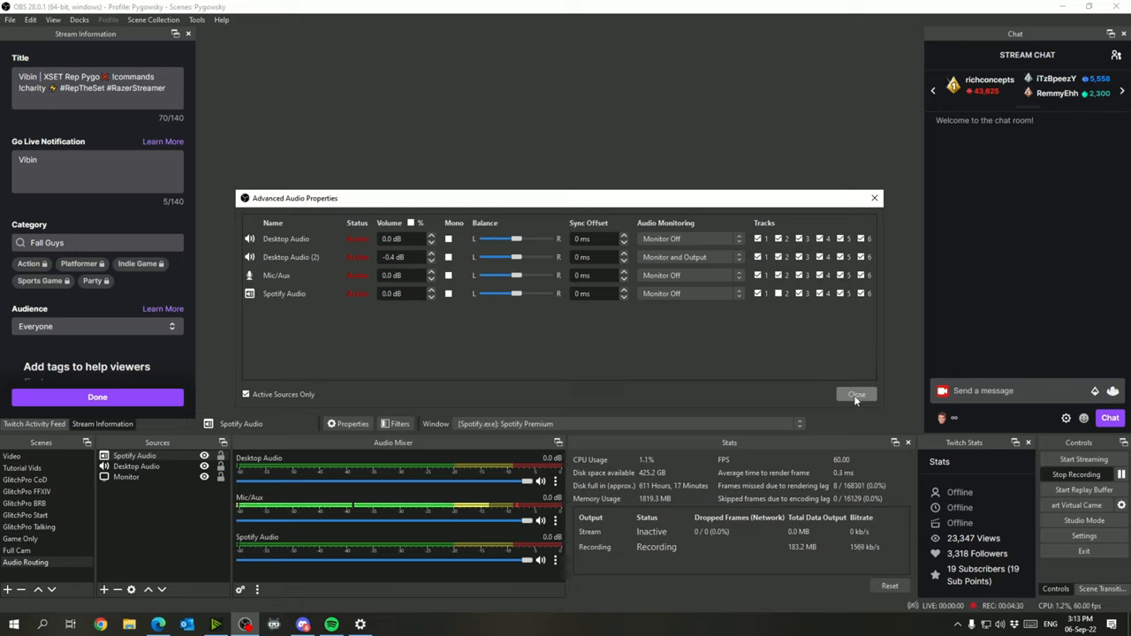
left_click(856, 394)
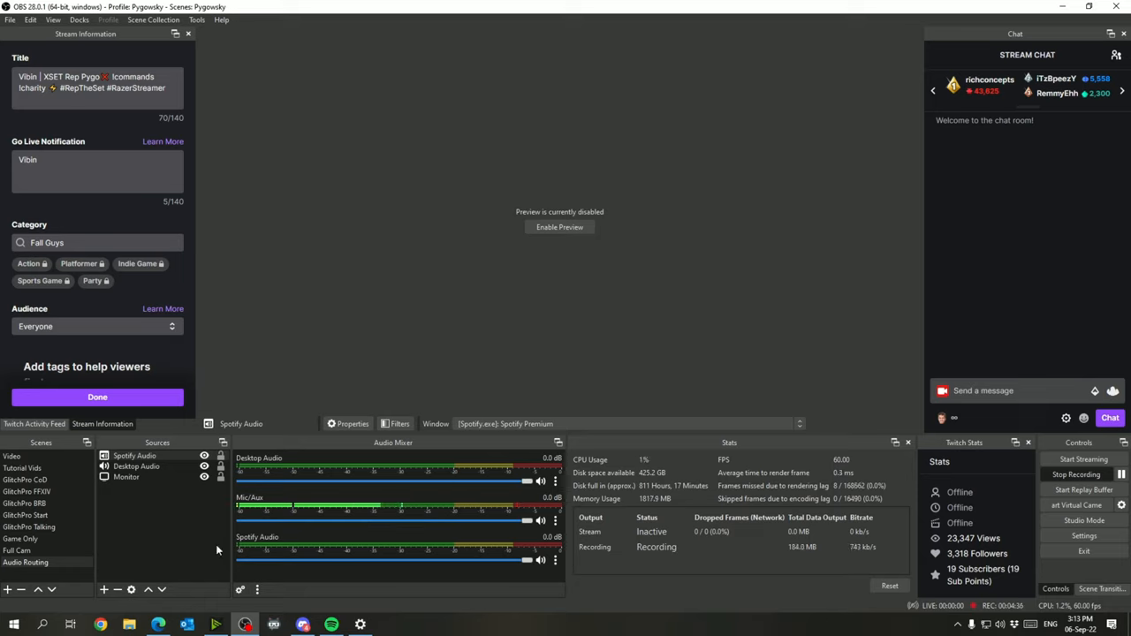
mouse_move(248, 534)
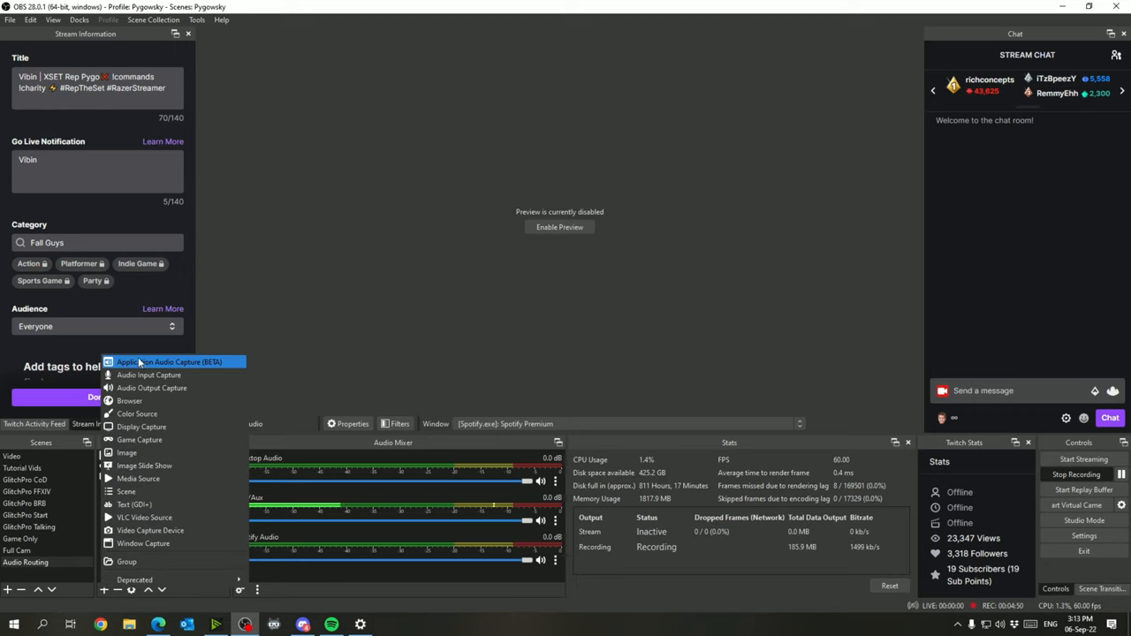
Step: Add a 'Discord Audio' capture source targeting the Discord window, matching any window of the same executable
left_click(170, 361)
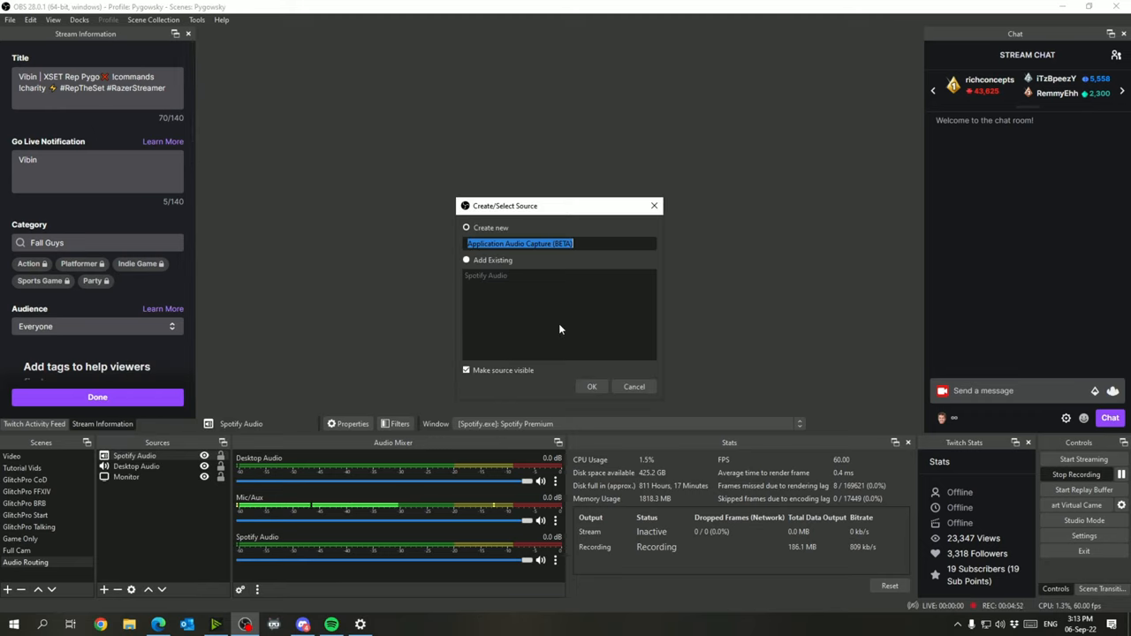
type("Discord Audio")
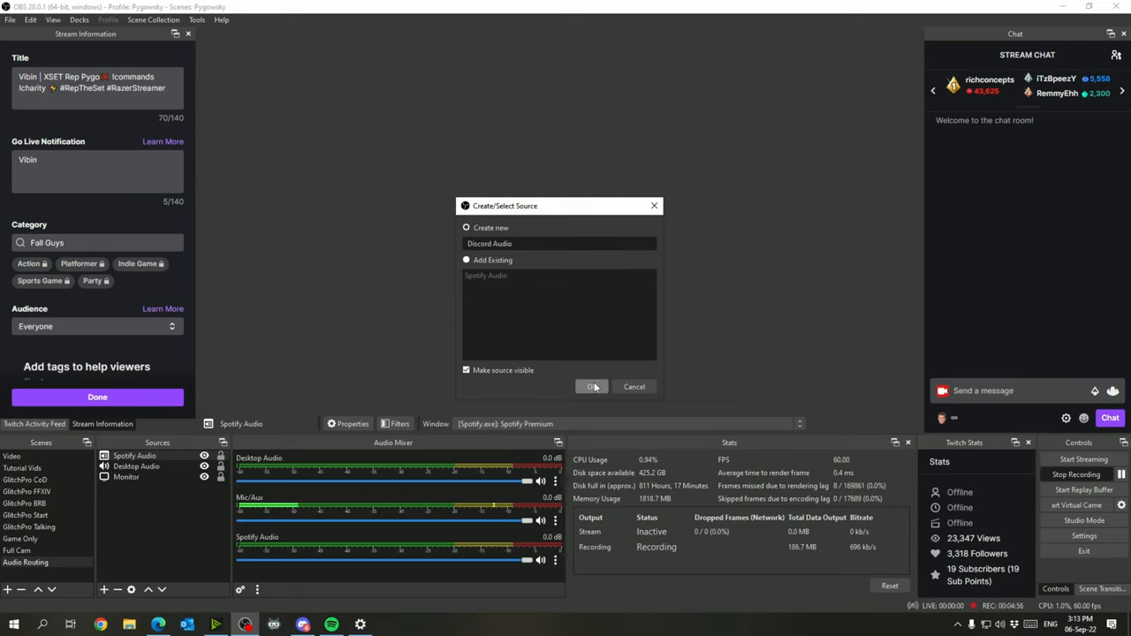
left_click(593, 385)
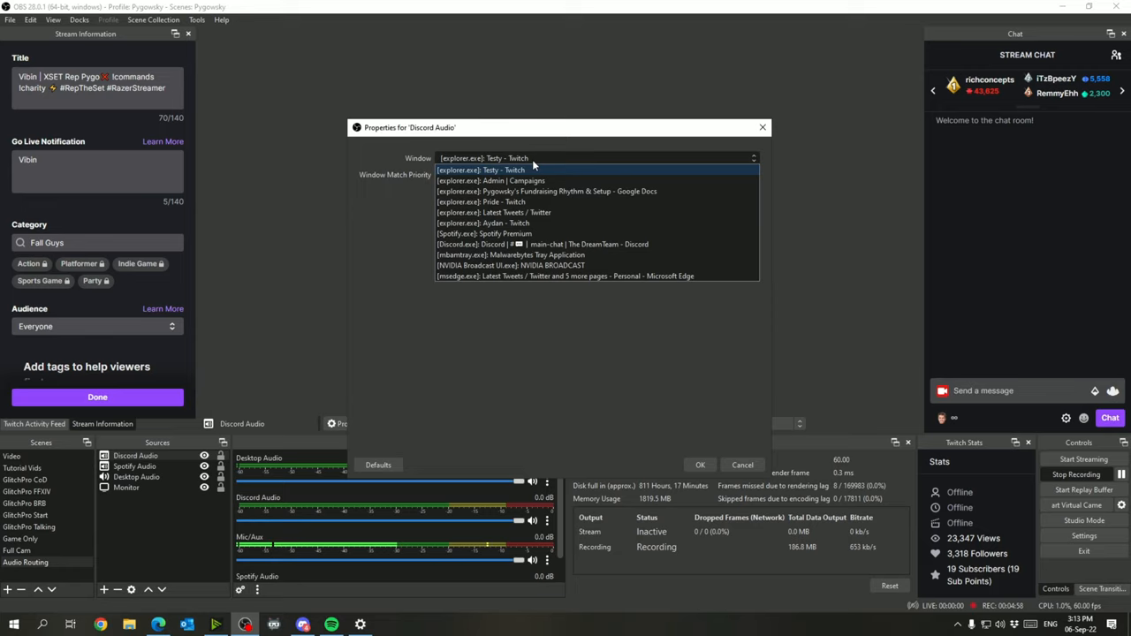
left_click(541, 243)
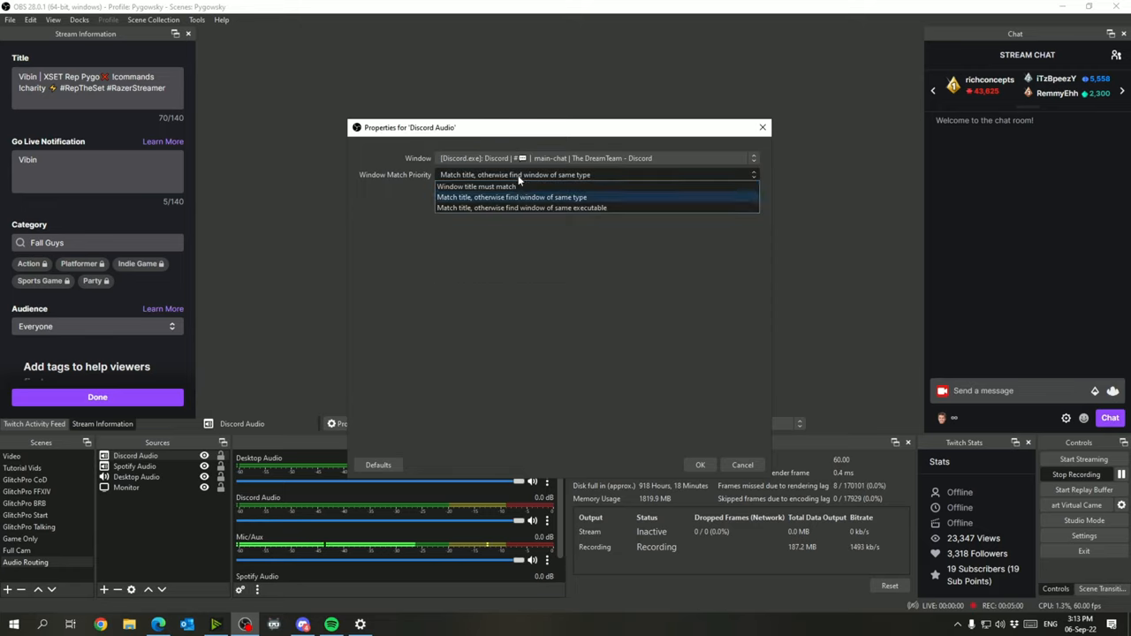
left_click(521, 209)
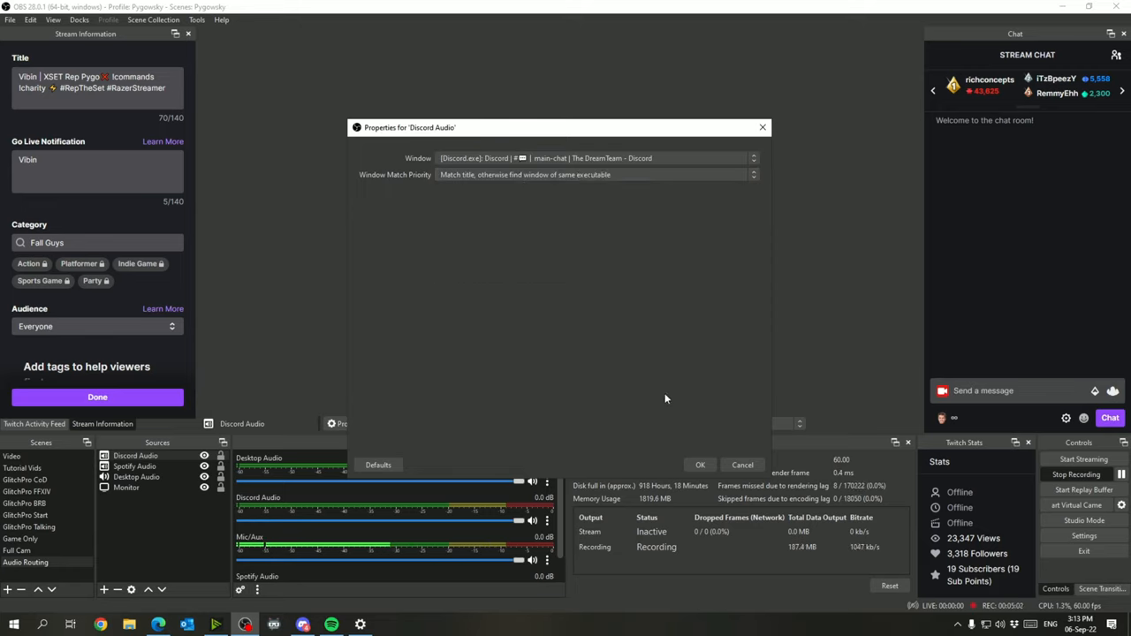
left_click(700, 465)
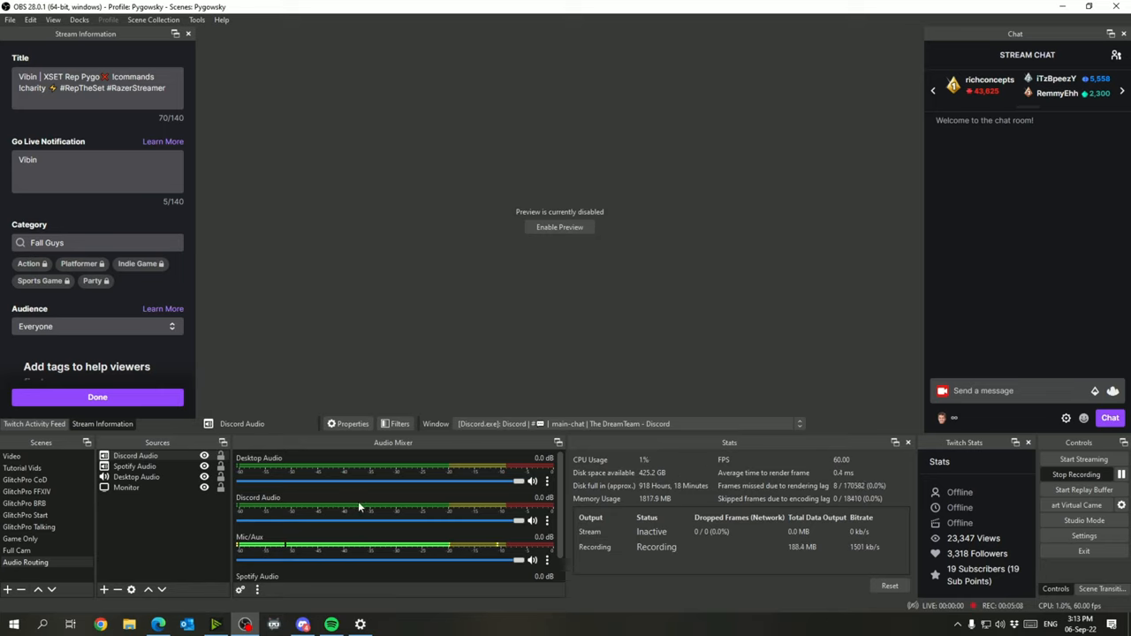
Step: Route Discord Audio and Desktop Audio (2) to their own tracks in Advanced Audio Properties
right_click(360, 509)
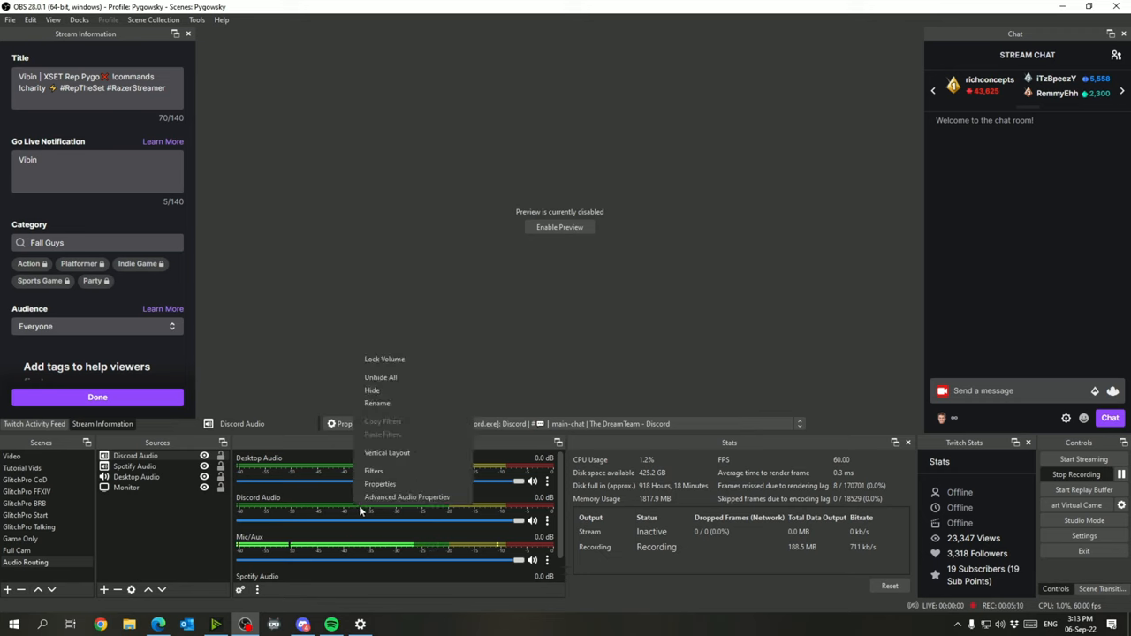
left_click(407, 497)
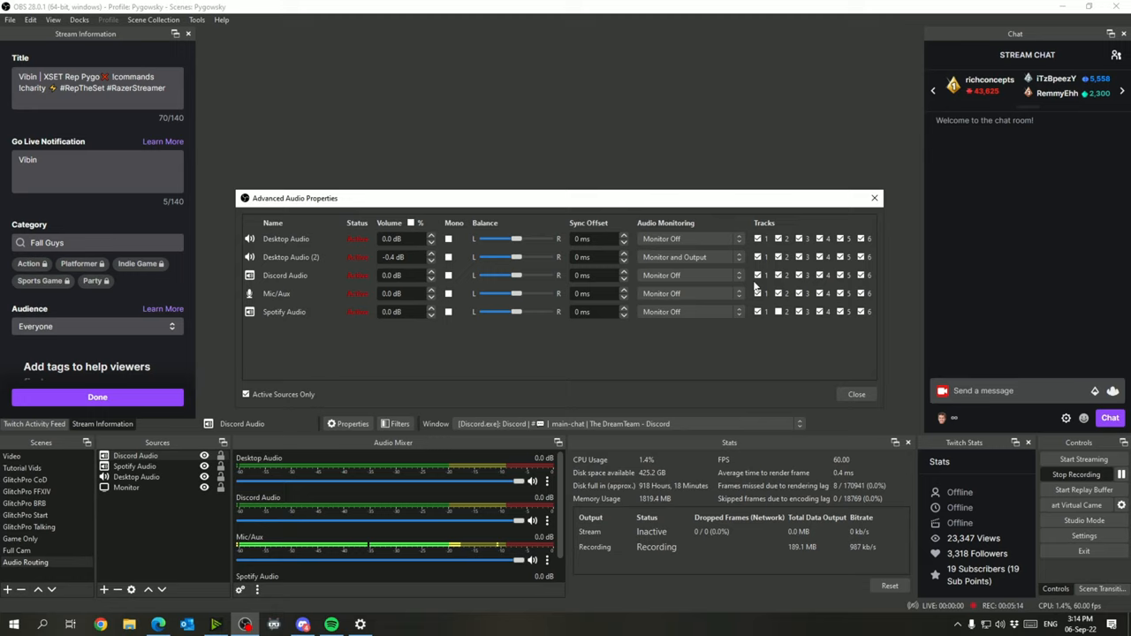
left_click(757, 275)
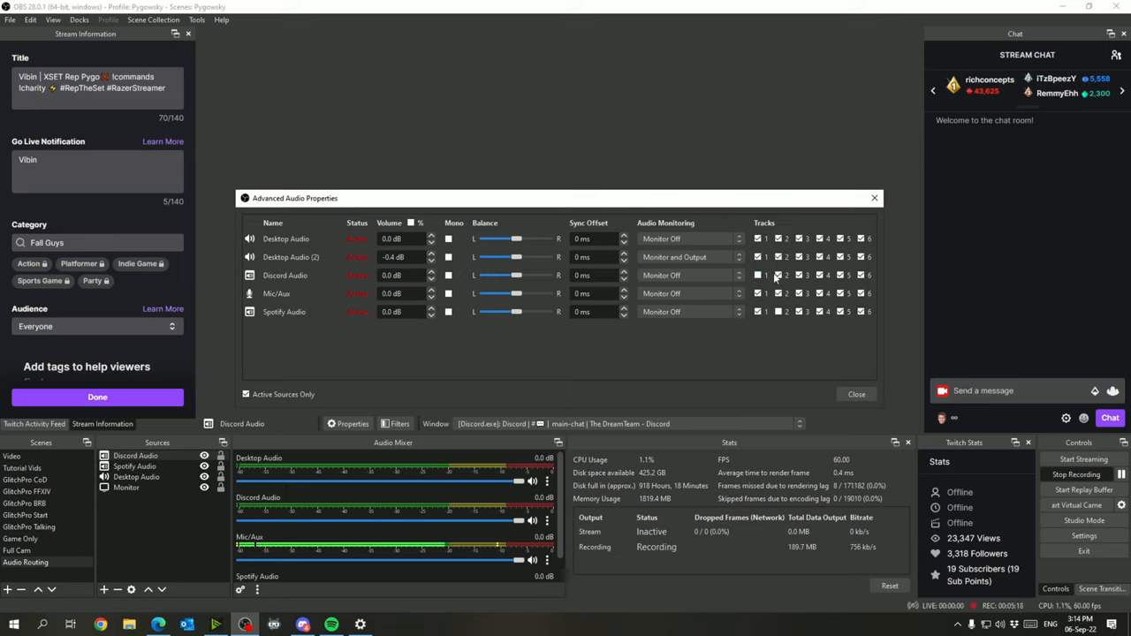
left_click(778, 276)
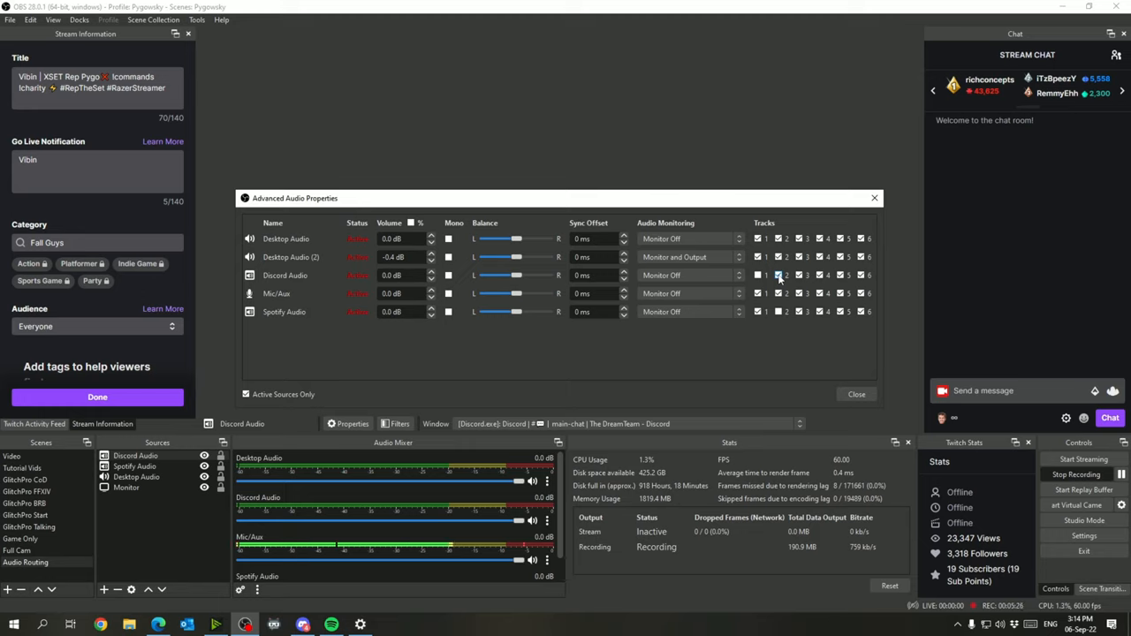
left_click(757, 276)
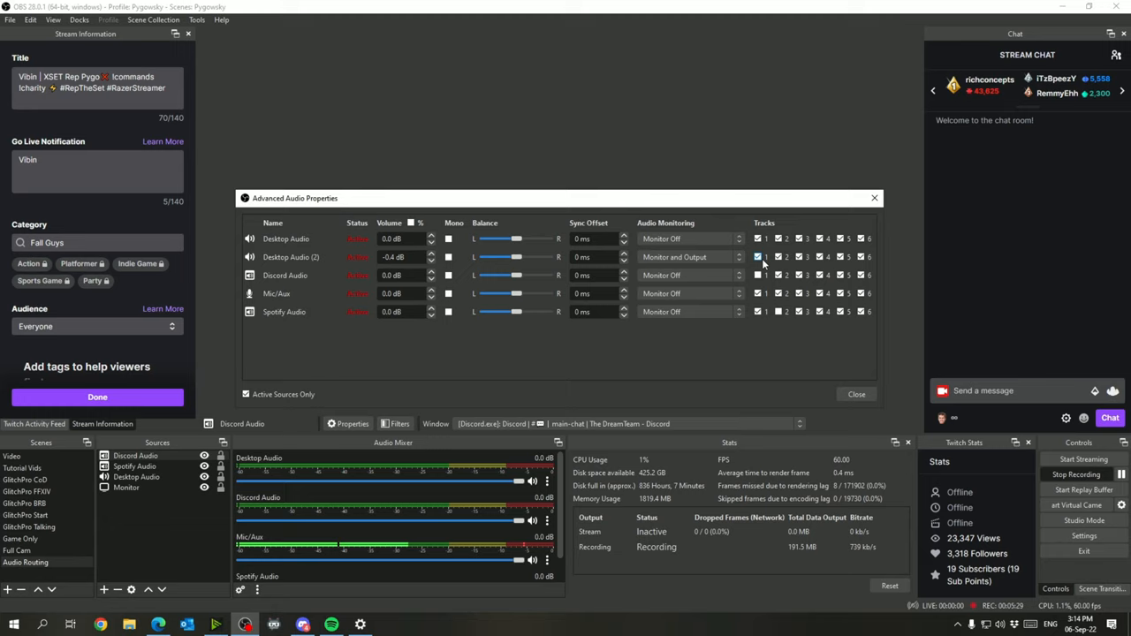
left_click(756, 276)
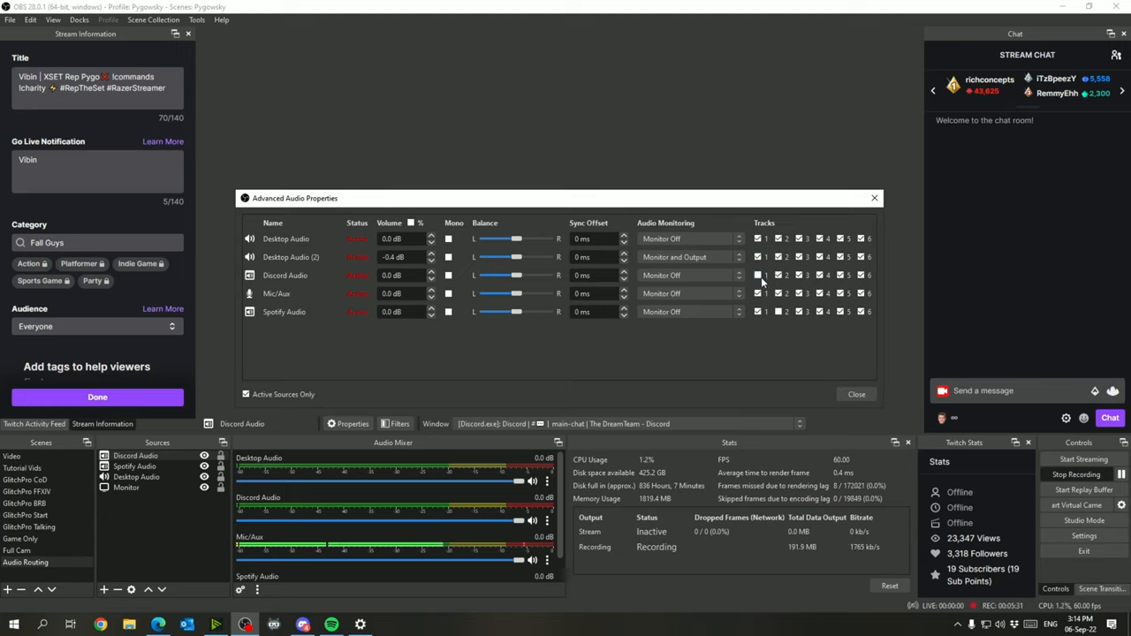
left_click(759, 258)
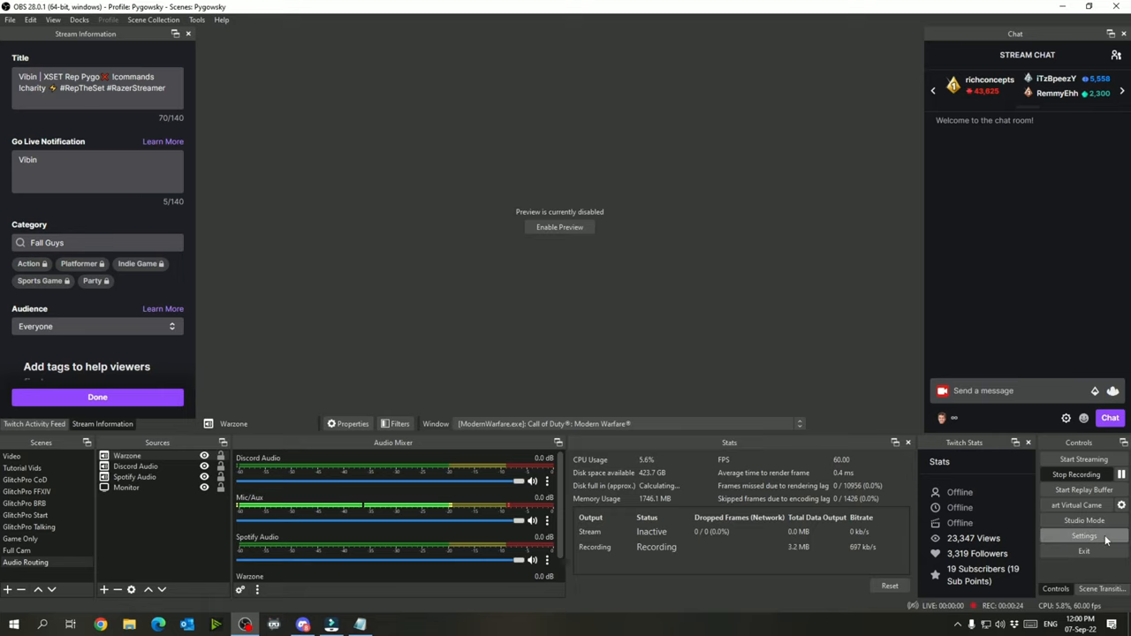
left_click(1085, 536)
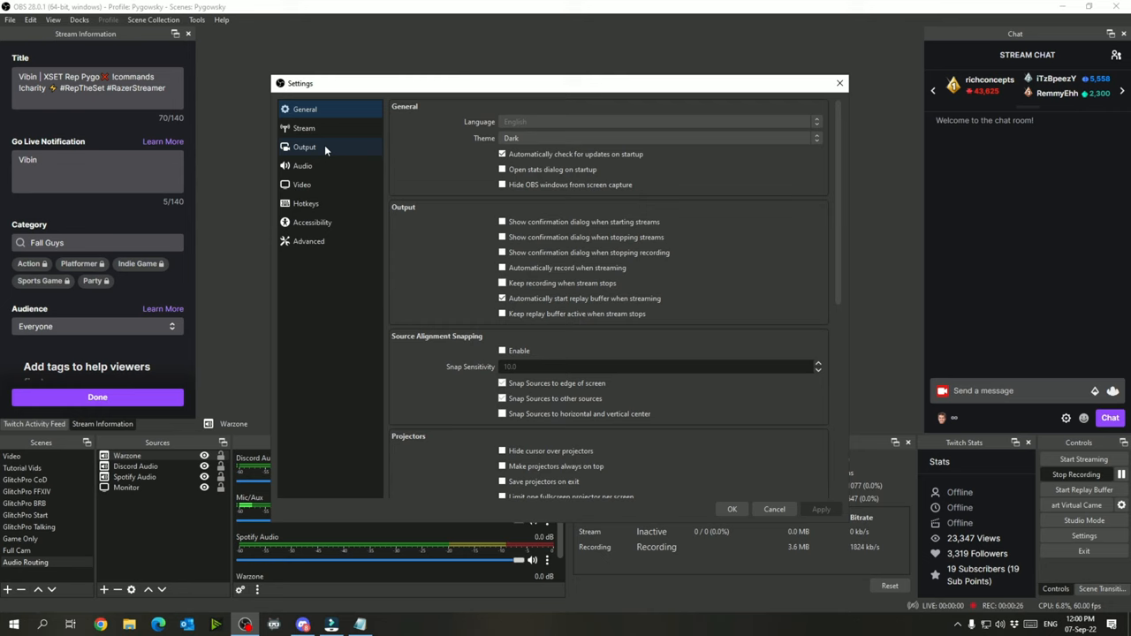
left_click(302, 166)
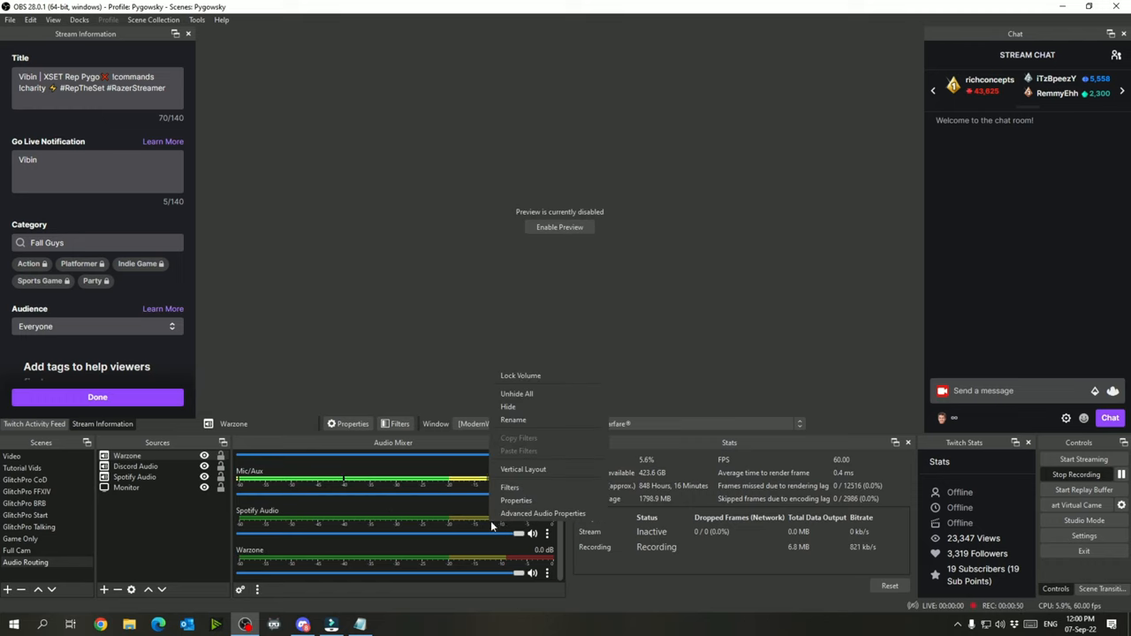
Step: Change one source's track assignment in Advanced Audio Properties and close the dialog
left_click(542, 513)
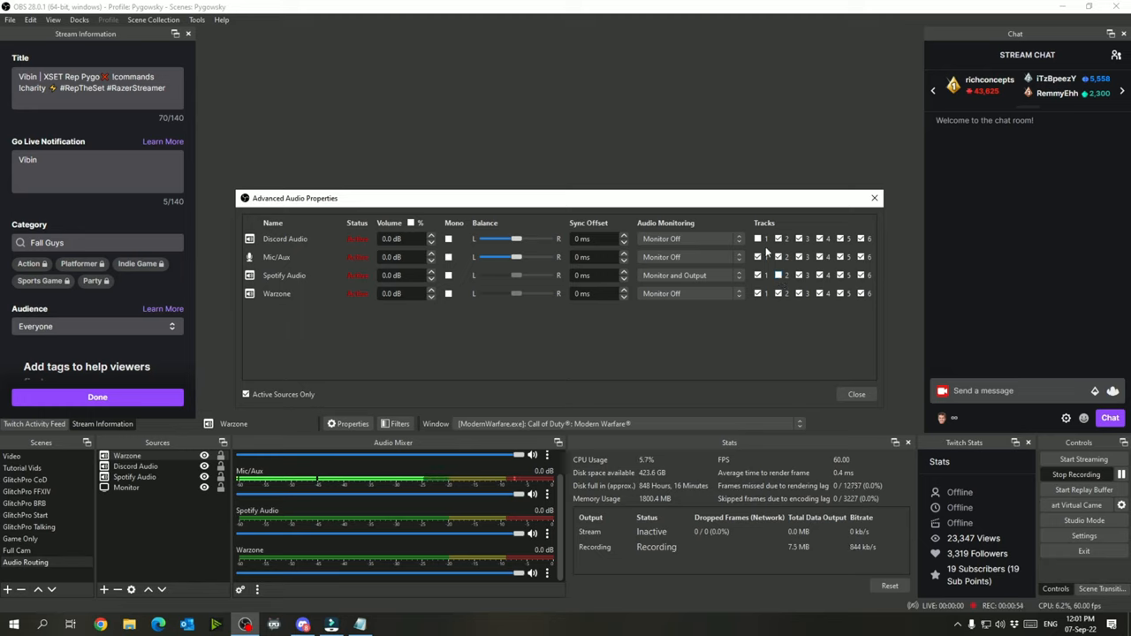
left_click(757, 238)
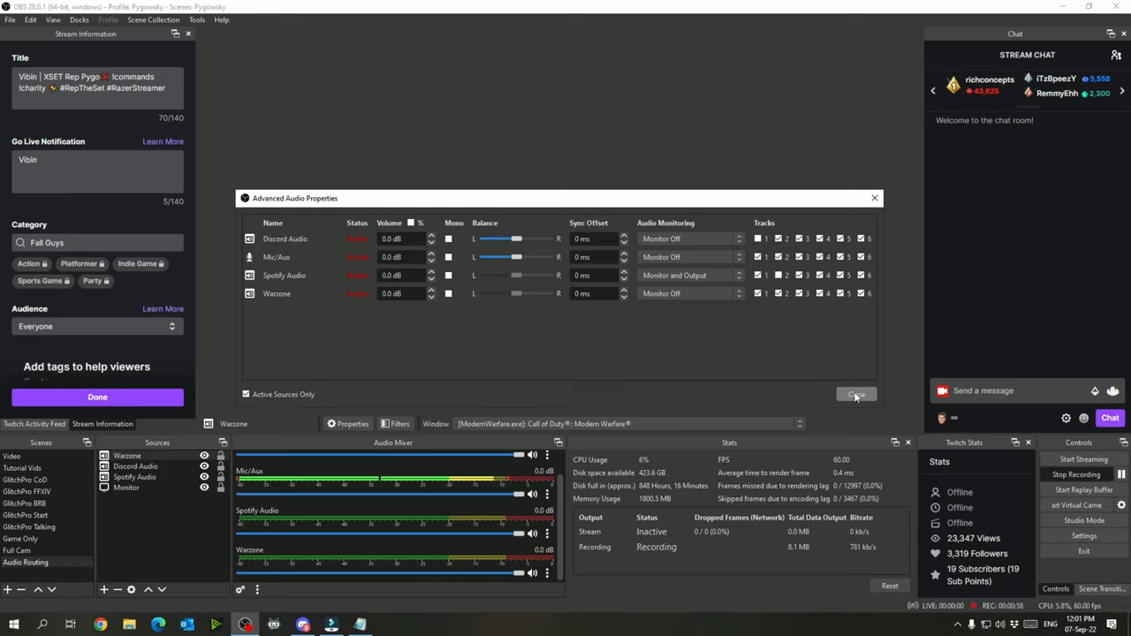
left_click(856, 395)
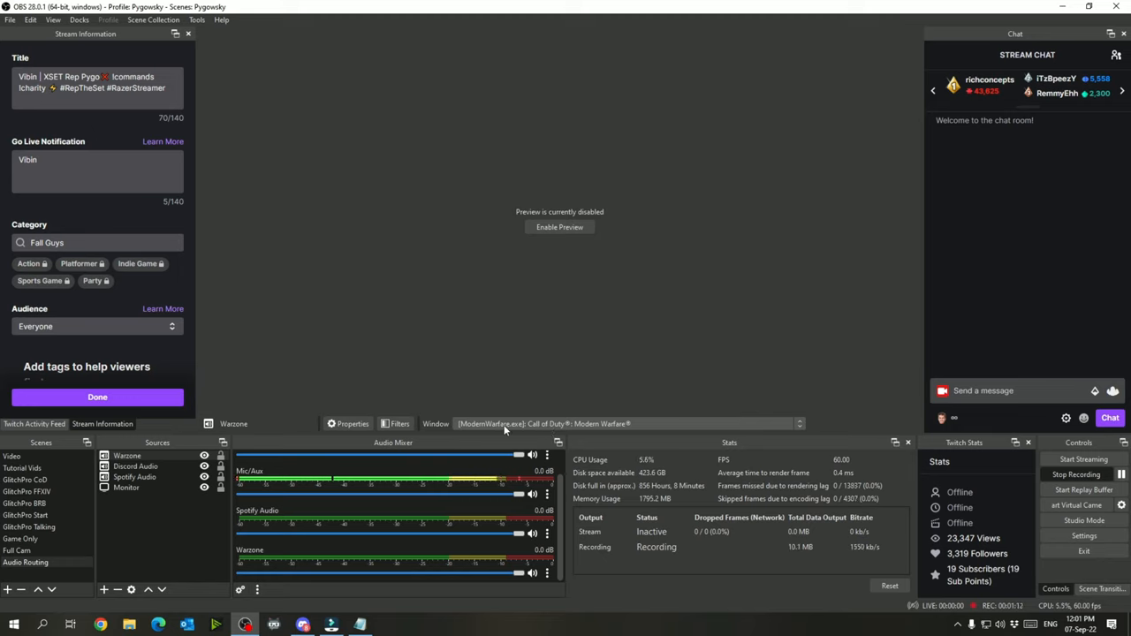
mouse_move(627, 361)
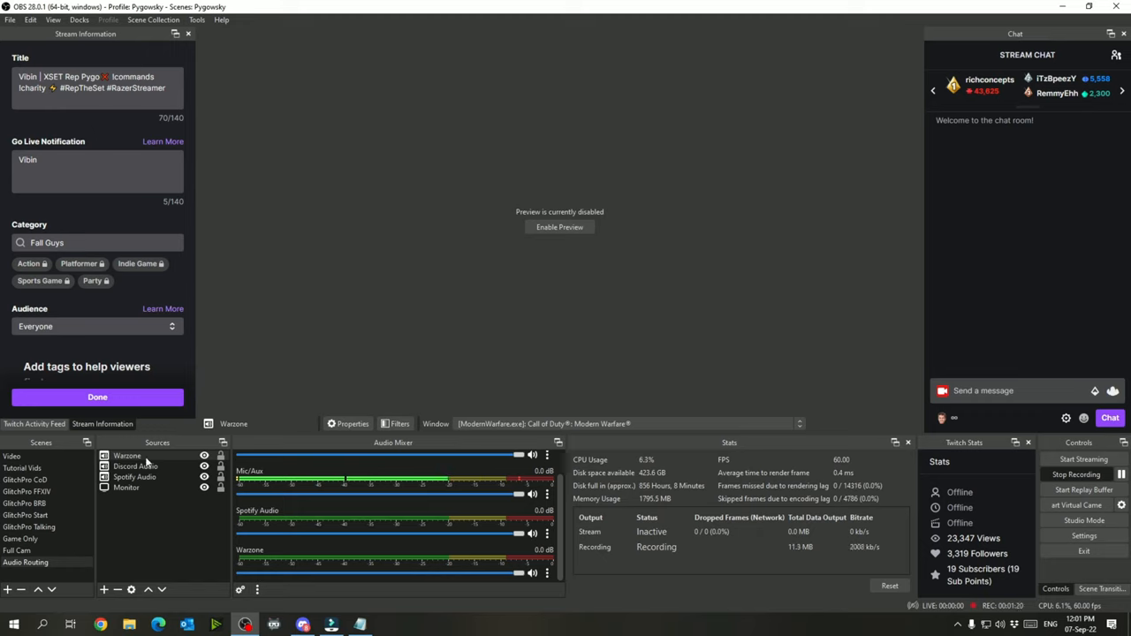
Step: Review the Warzone source's capture properties and cancel without changes
left_click(352, 425)
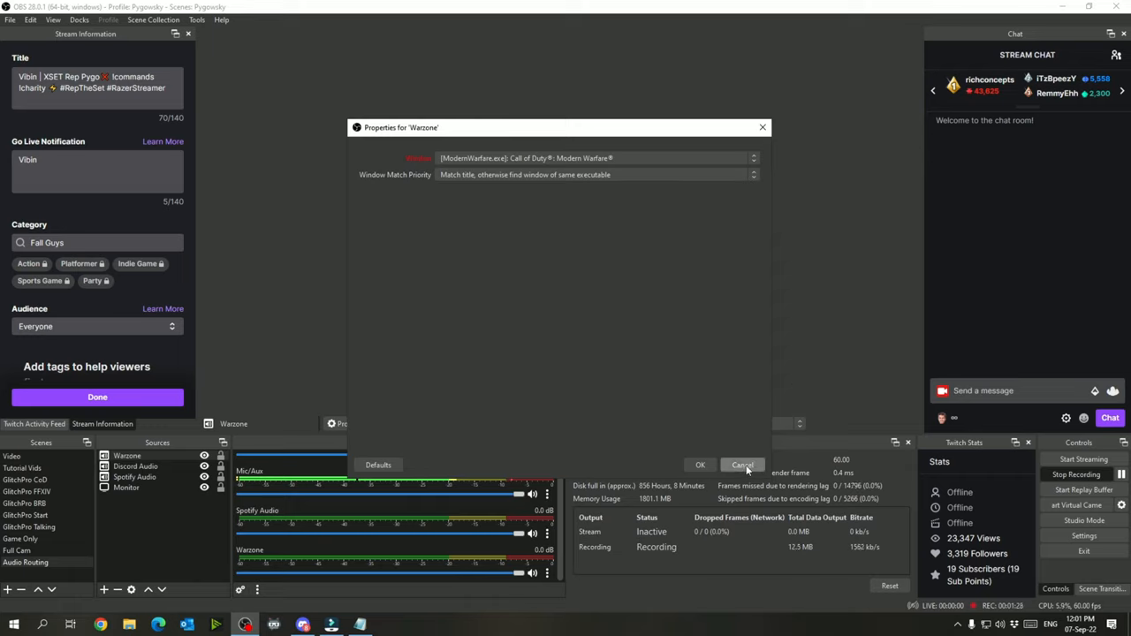
left_click(742, 465)
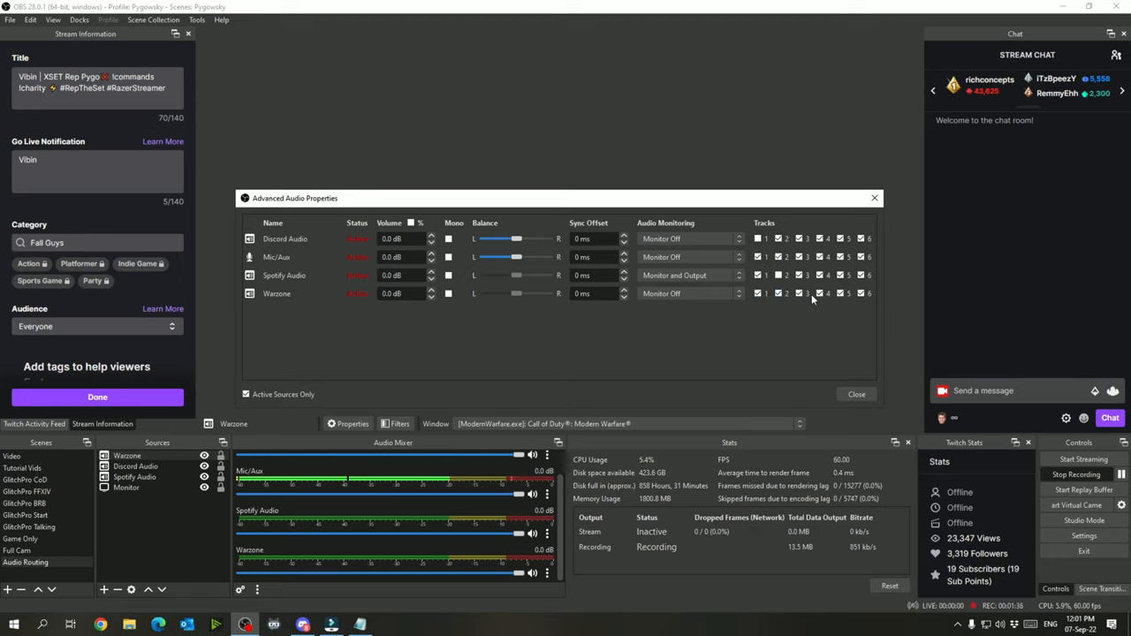
mouse_move(857, 322)
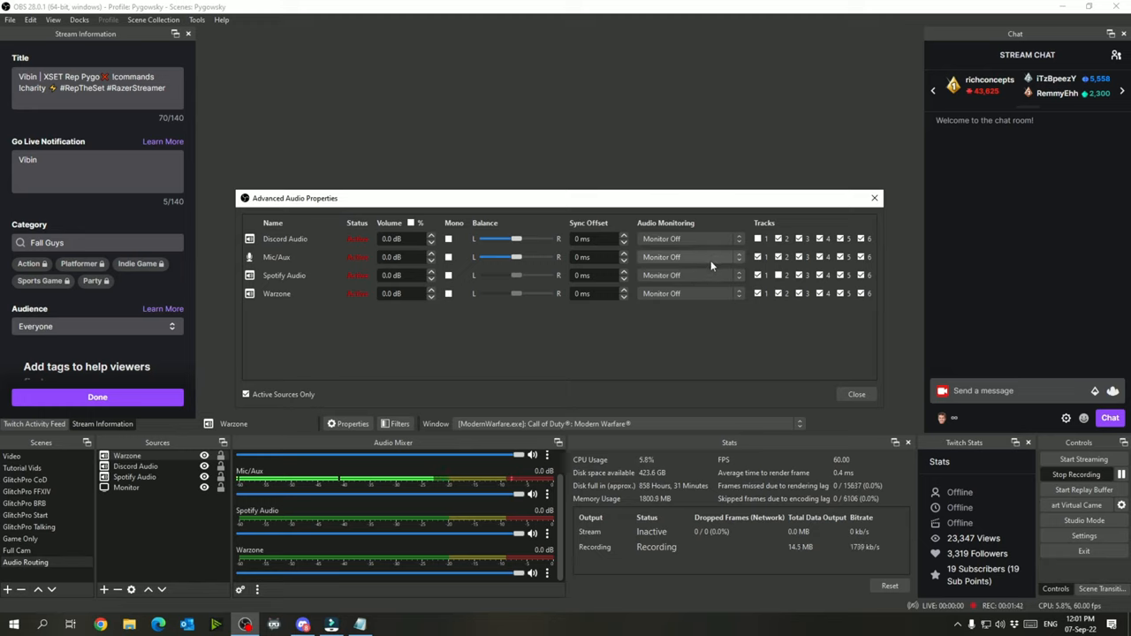
Step: Set Warzone's audio monitoring to Monitor Off like the other sources and close the dialog
left_click(689, 293)
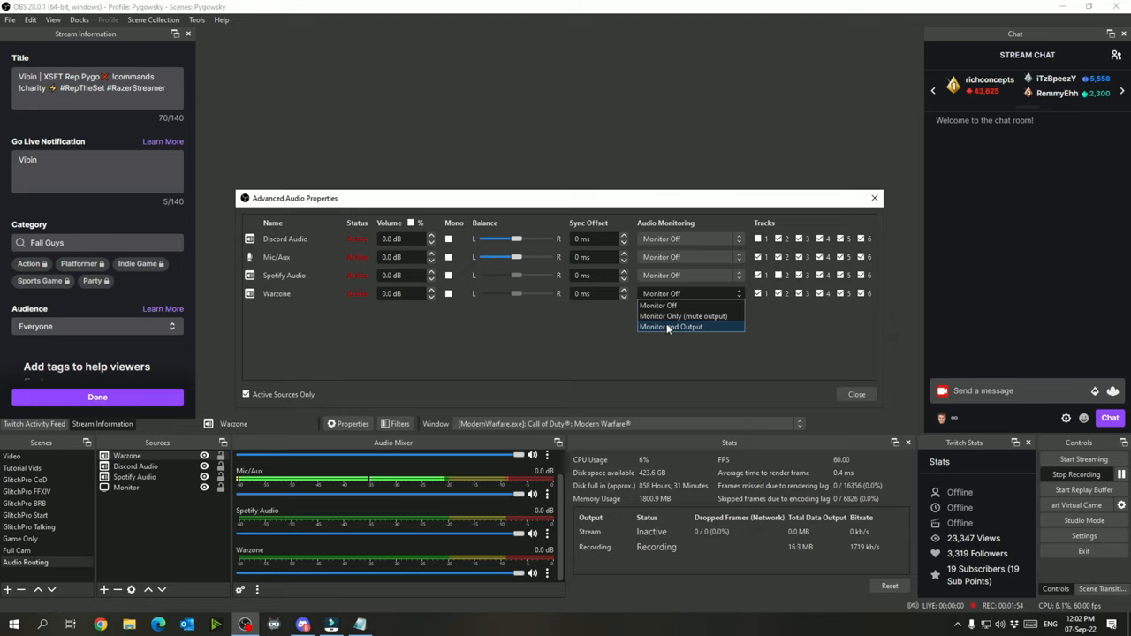
mouse_move(682, 315)
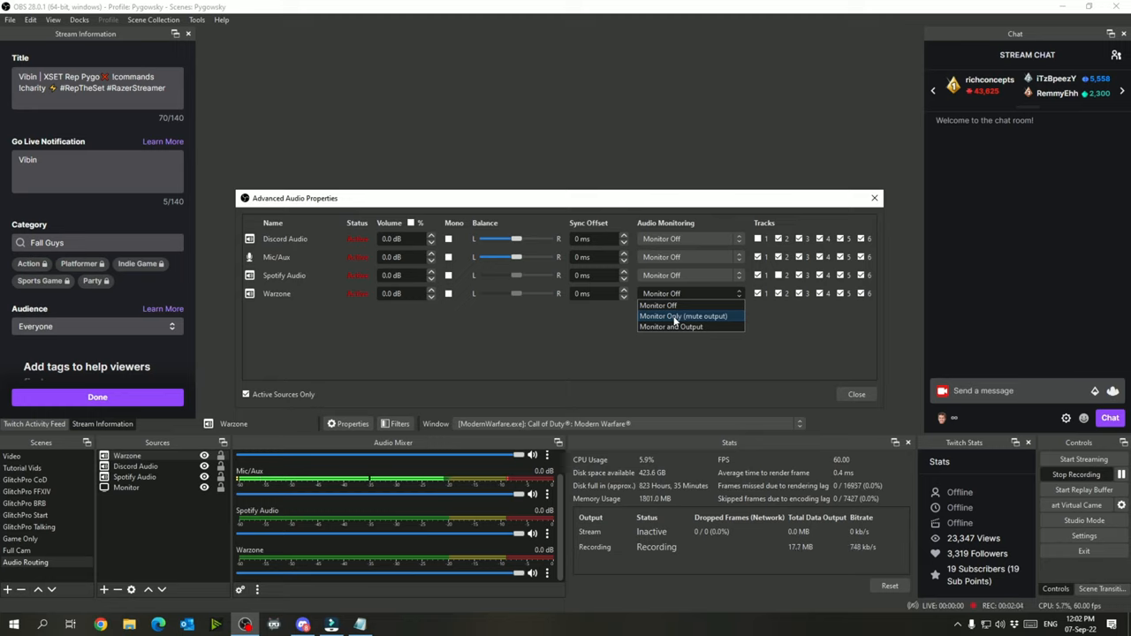
left_click(682, 315)
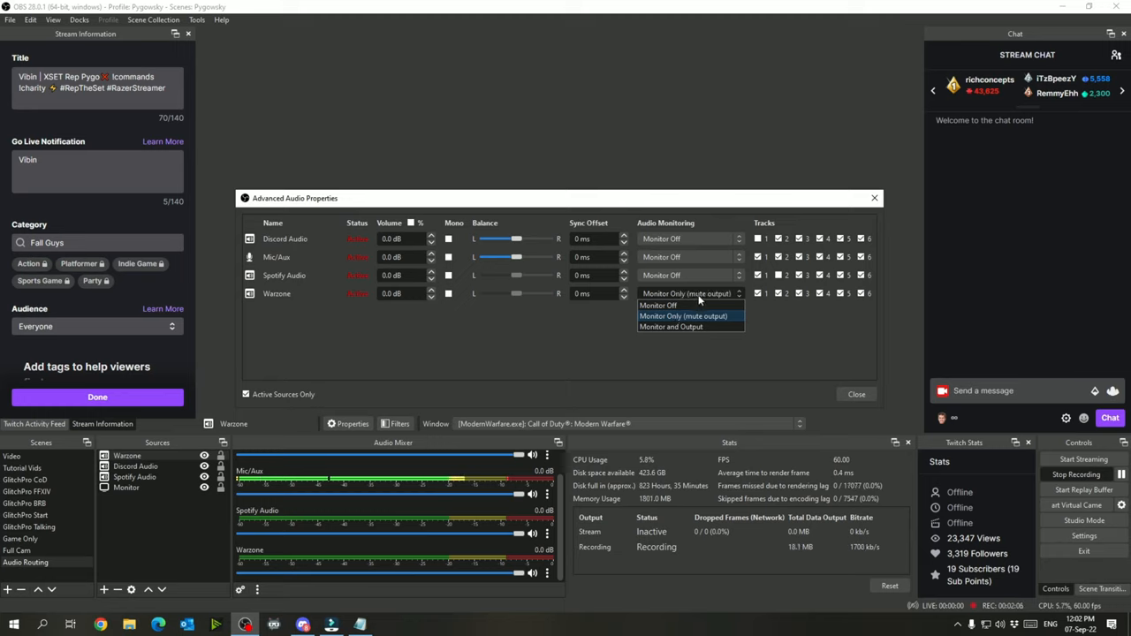
left_click(657, 304)
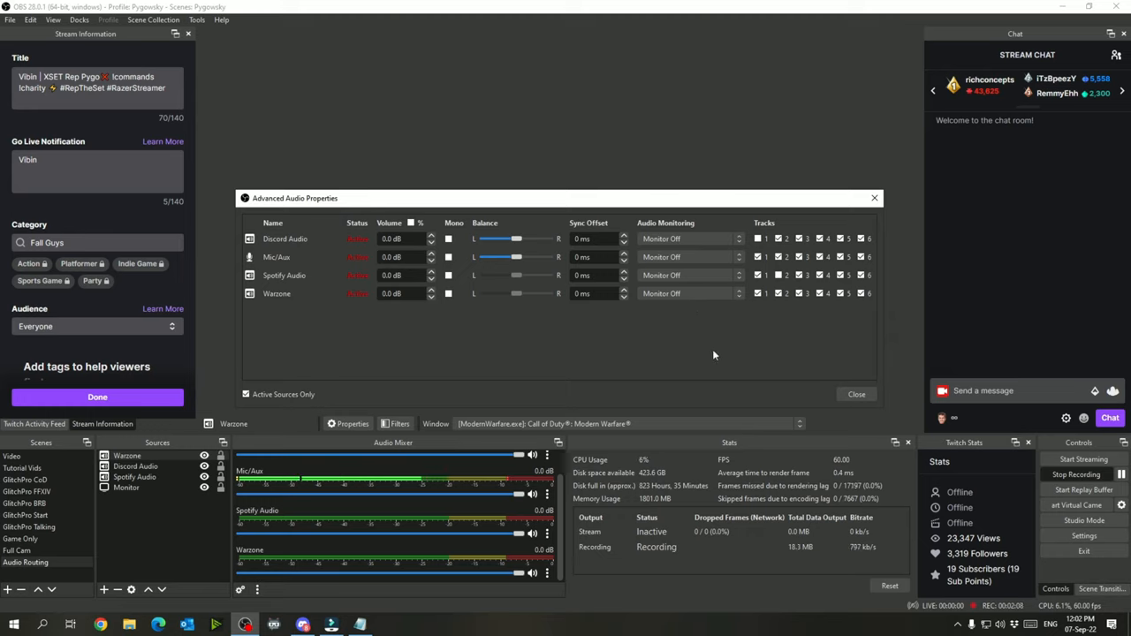
mouse_move(297, 286)
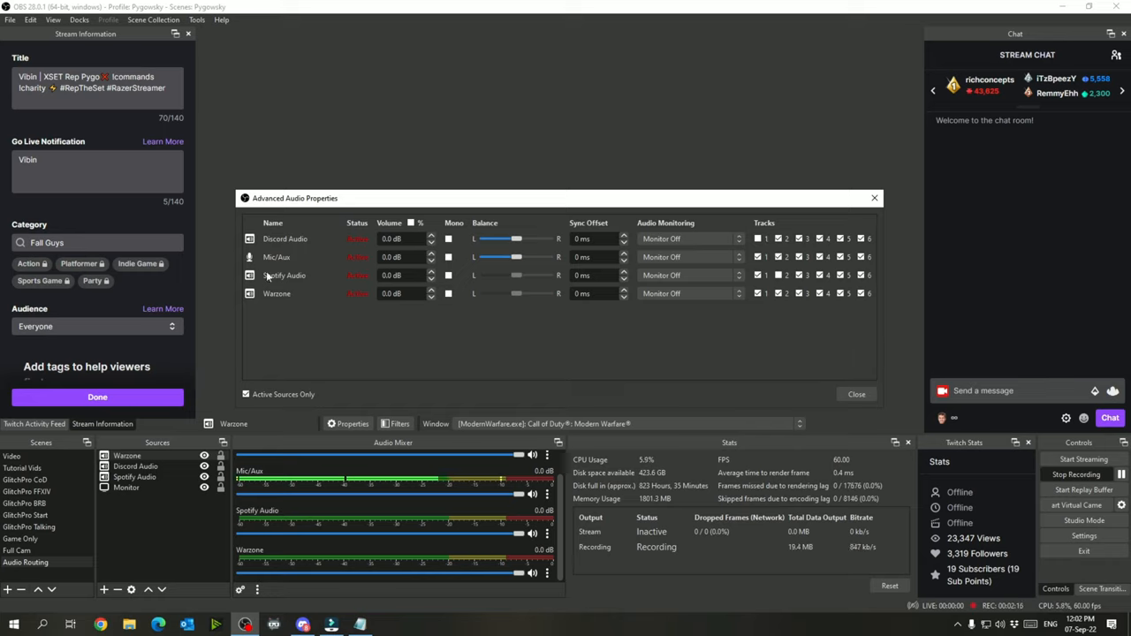
left_click(855, 395)
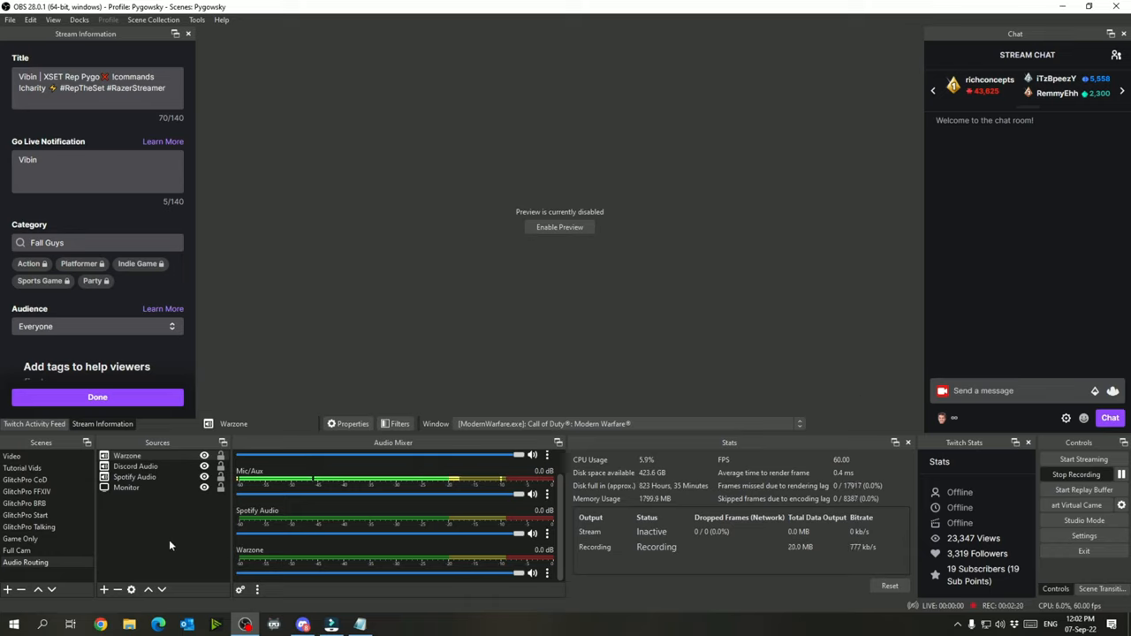
mouse_move(145, 557)
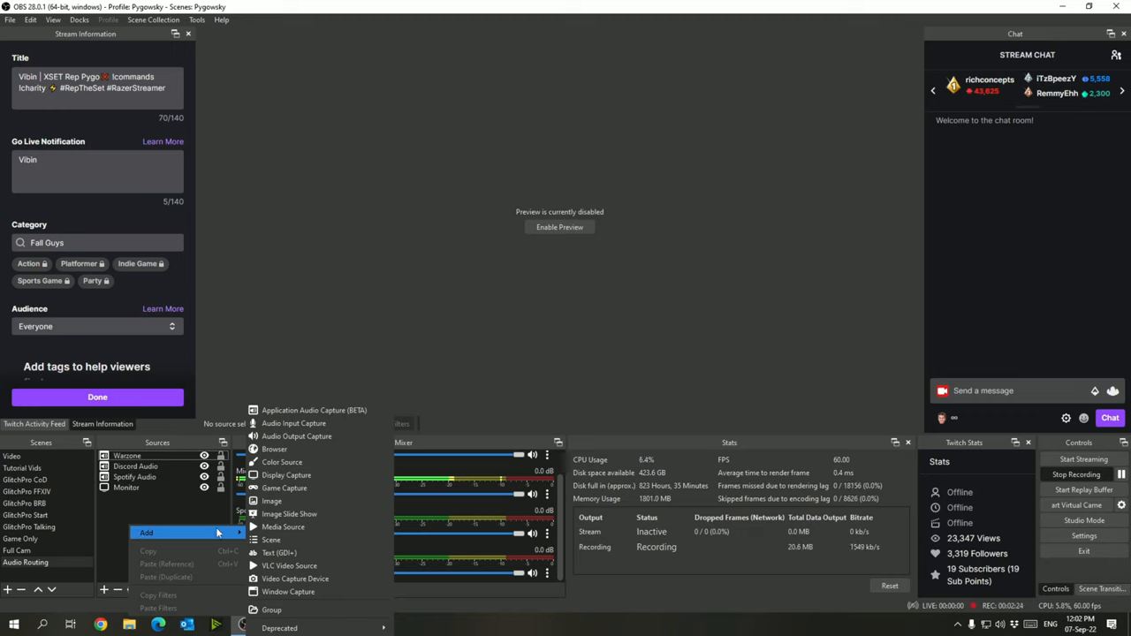
Step: Create a group source named 'Audio Grouping' in the scene
left_click(272, 609)
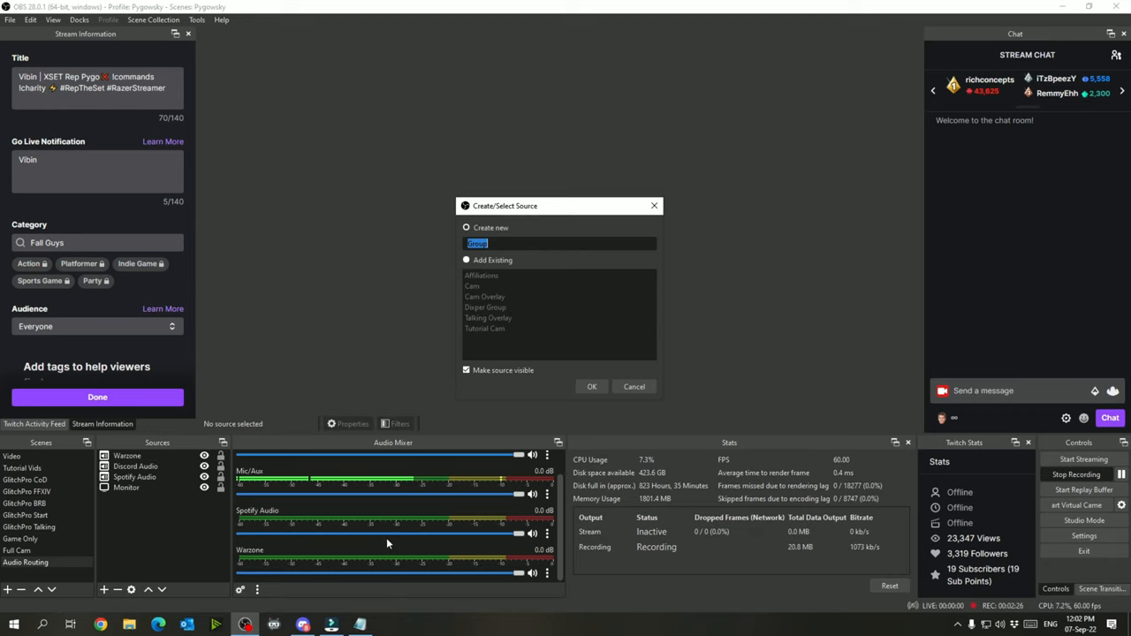
type("Audio")
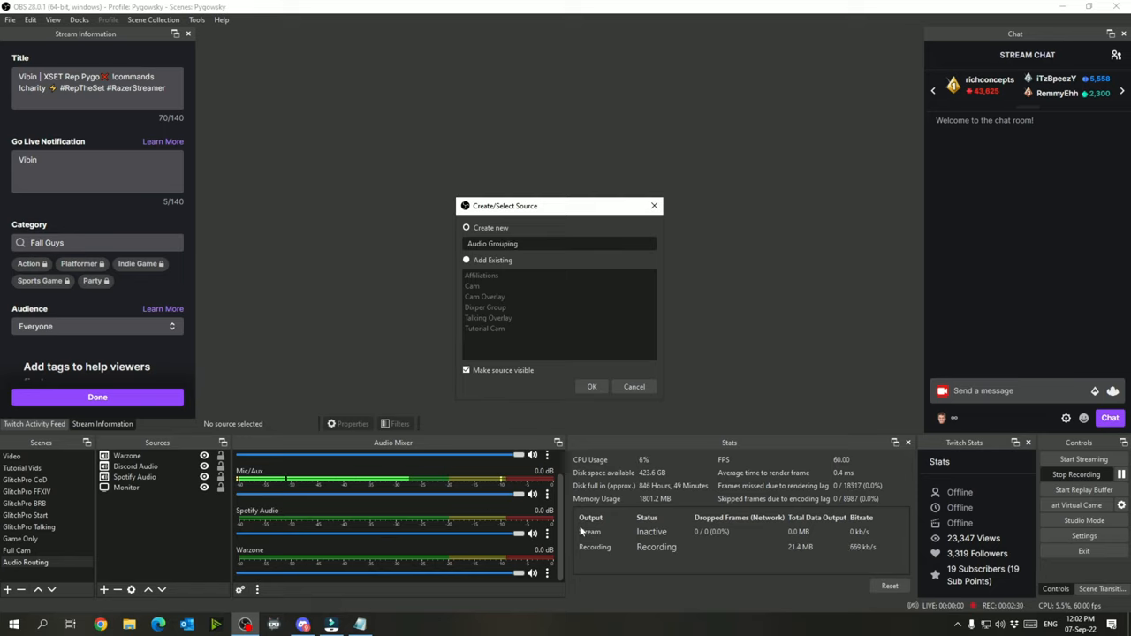
left_click(590, 385)
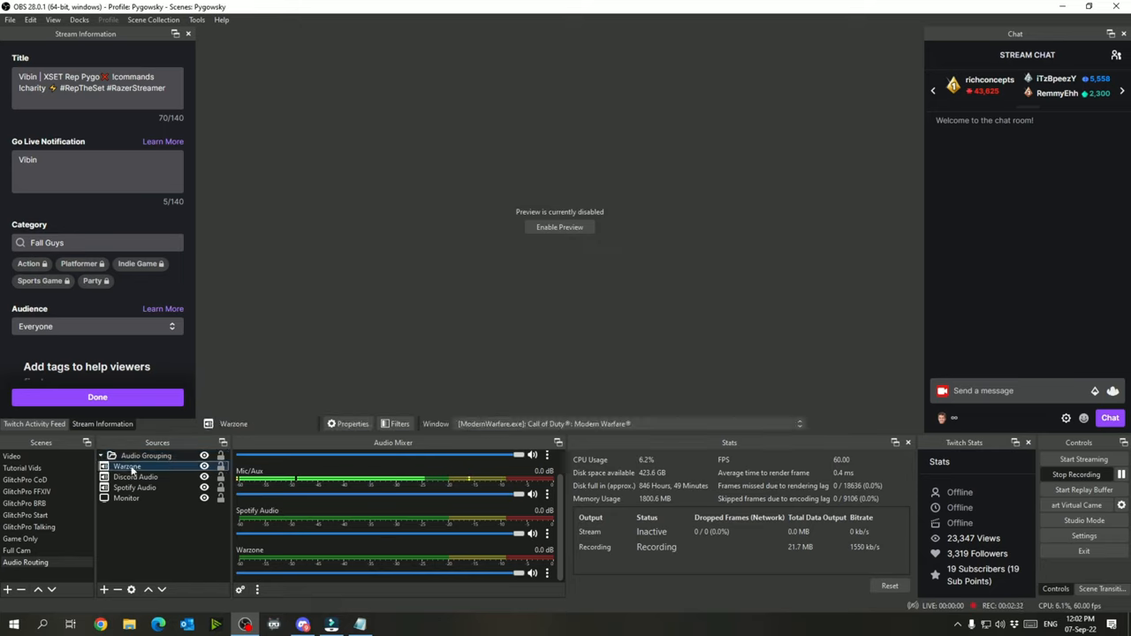
Step: Move the Warzone, Spotify Audio and Discord Audio sources into Audio Grouping
left_click(134, 477)
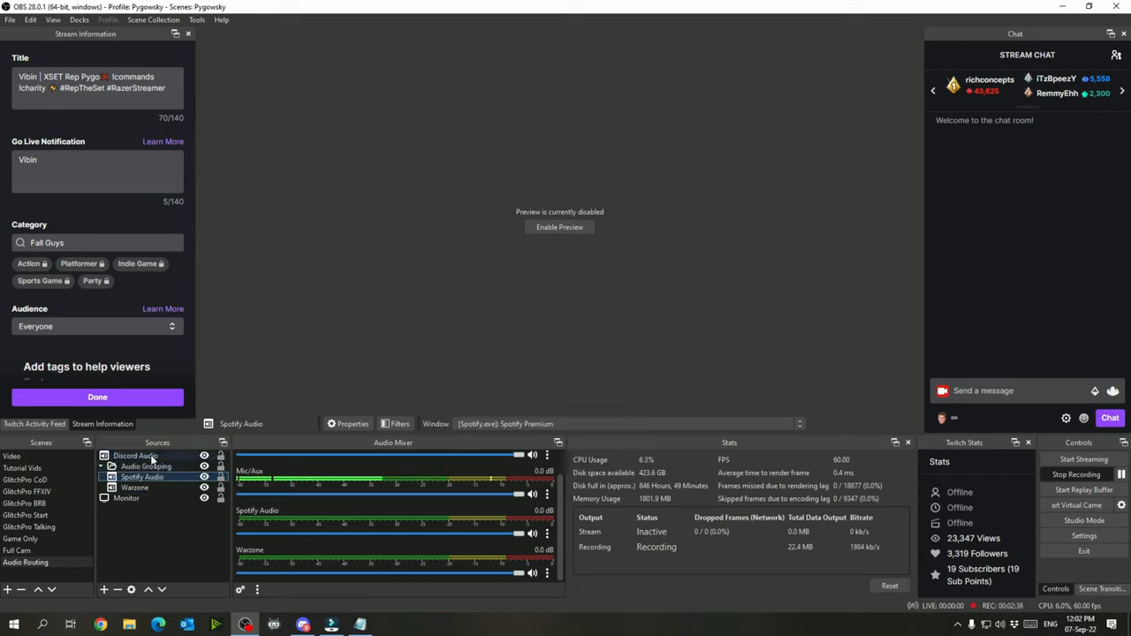
left_click(142, 467)
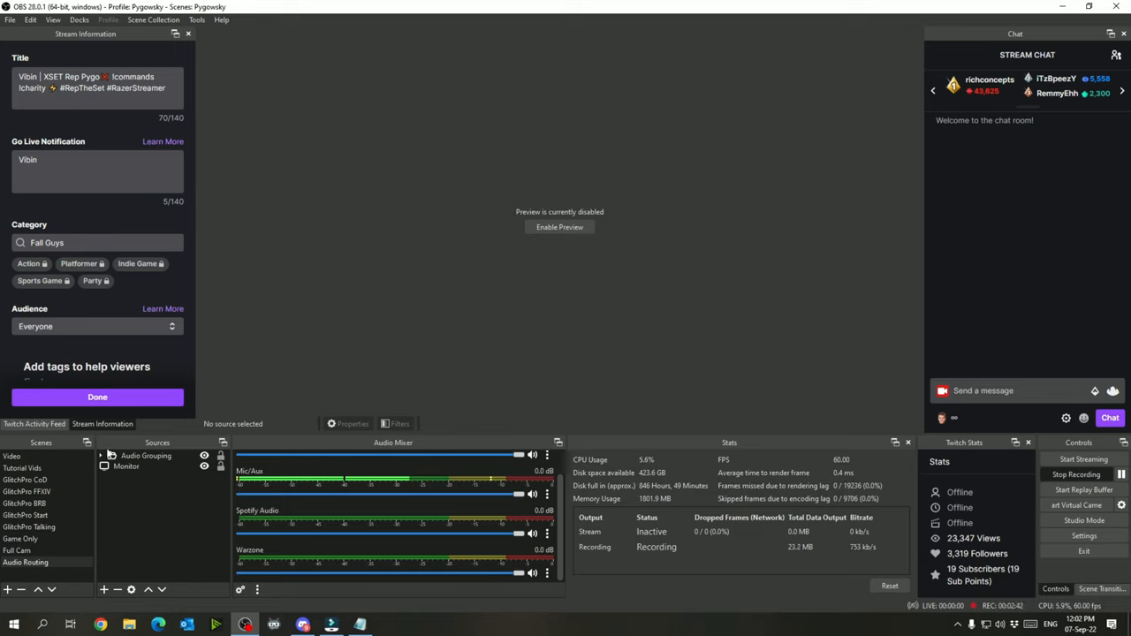
left_click(102, 456)
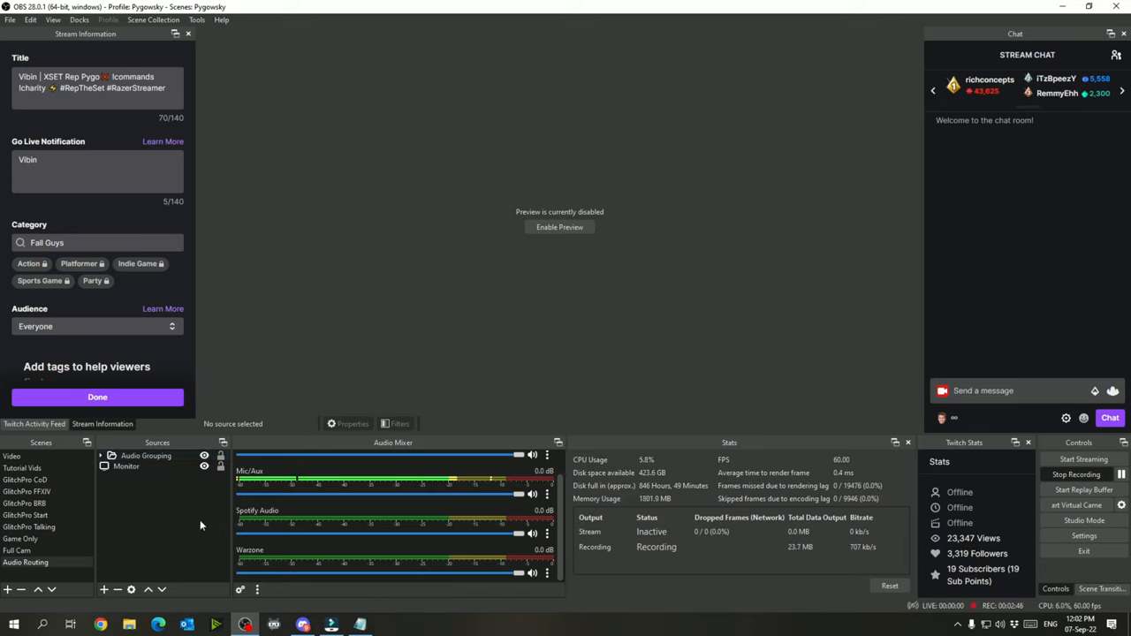
mouse_move(539, 511)
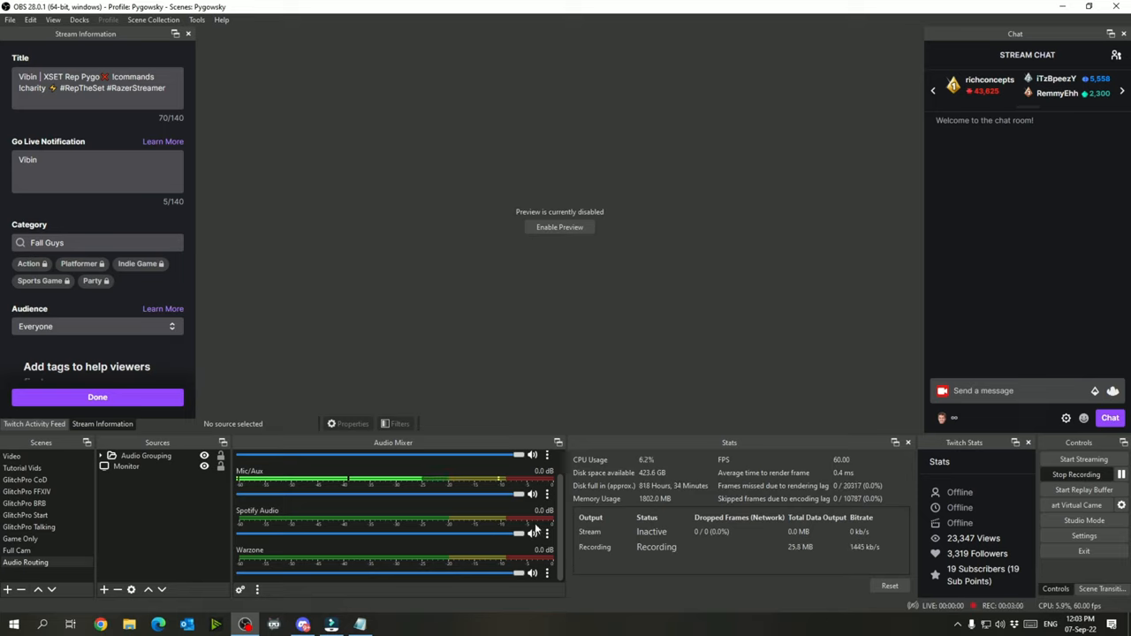
Step: Lower the Spotify Audio, Warzone and Discord Audio mixer volumes slightly below full
left_click_drag(531, 532, 502, 532)
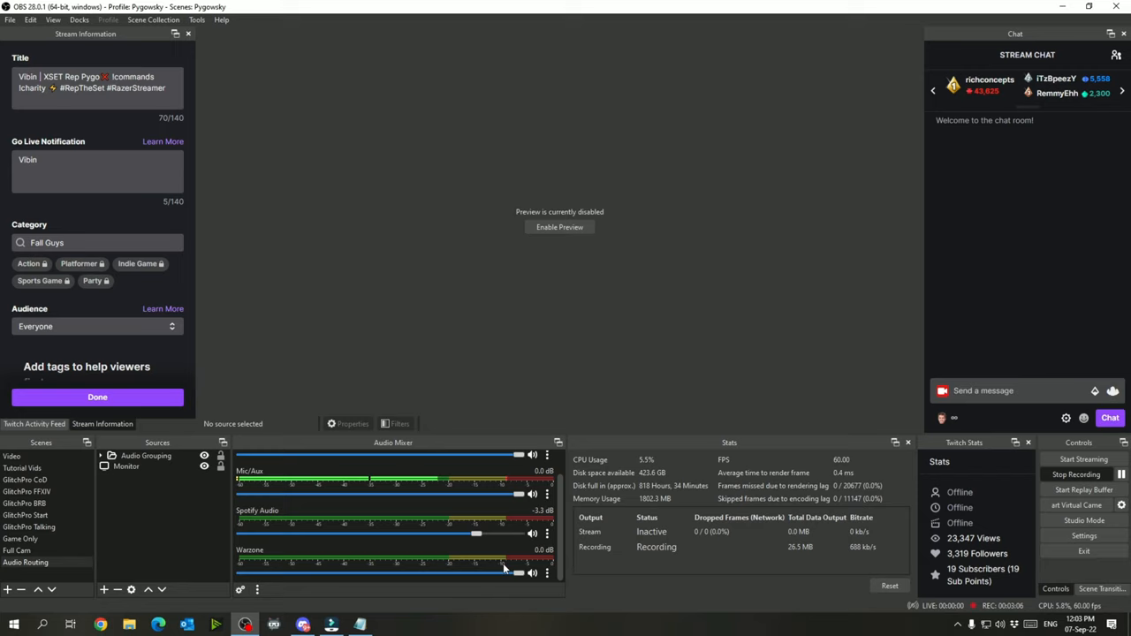
left_click_drag(509, 572, 502, 573)
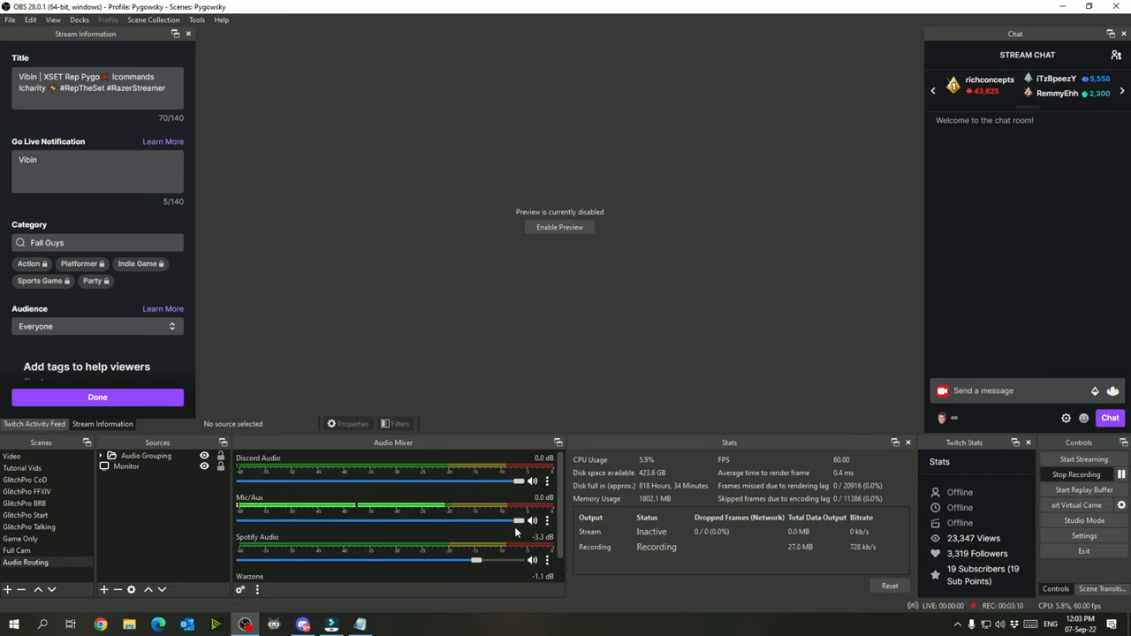
left_click_drag(518, 480, 505, 481)
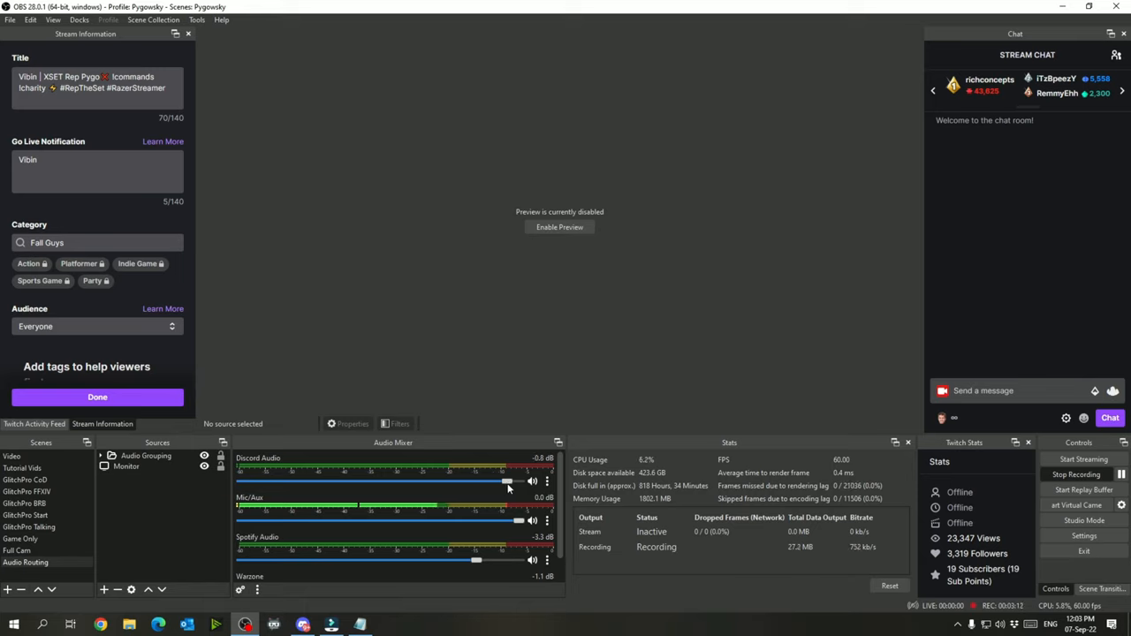